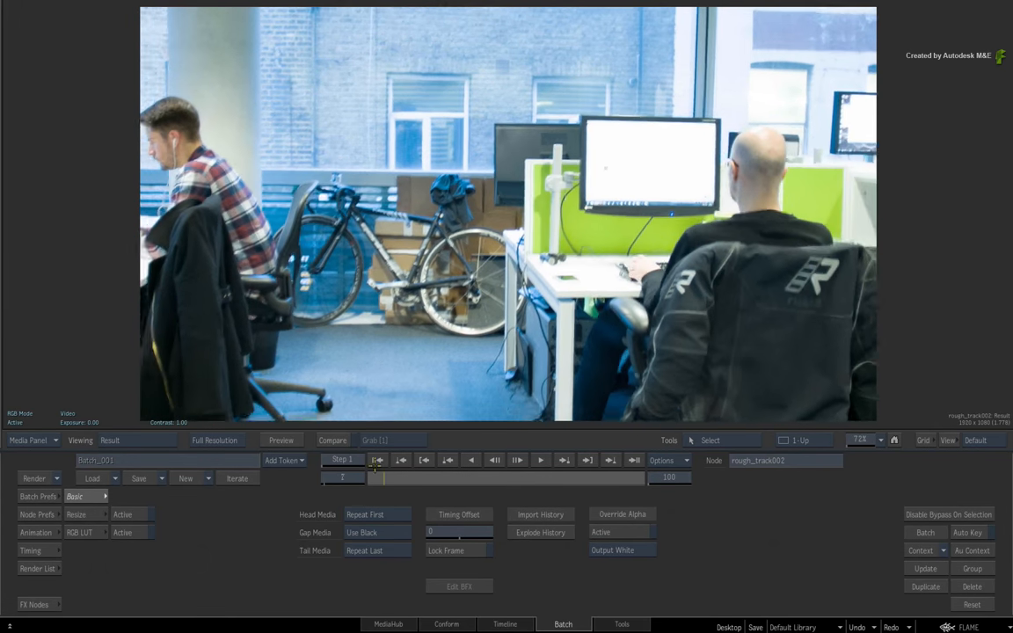
Step: Show the Batch Schematic node graph
{"action": "left_click", "coordinate": [448, 460]}
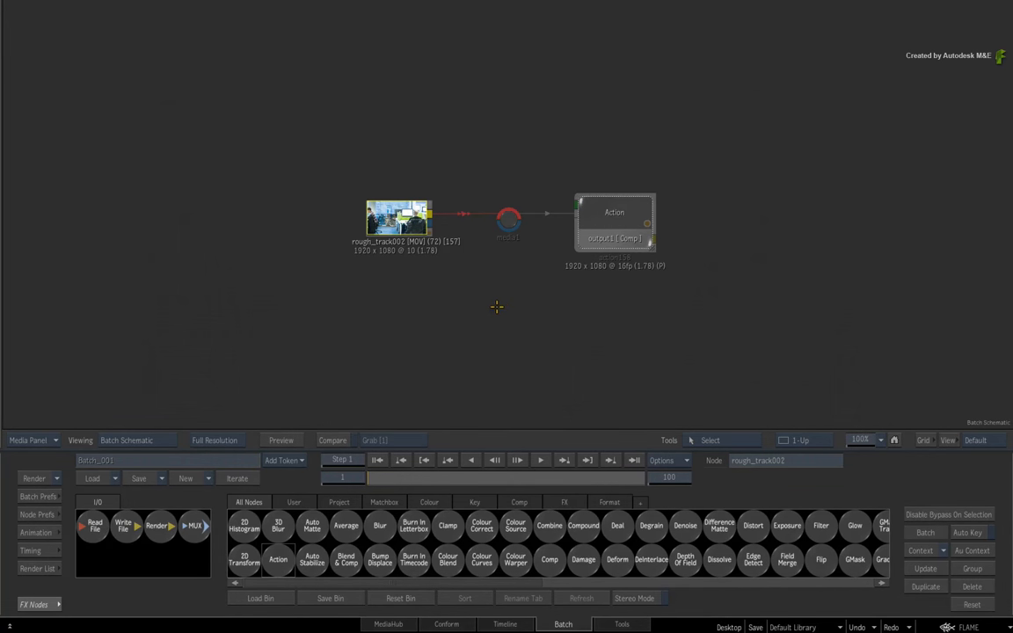
{"action": "mouse_move", "coordinate": [506, 306]}
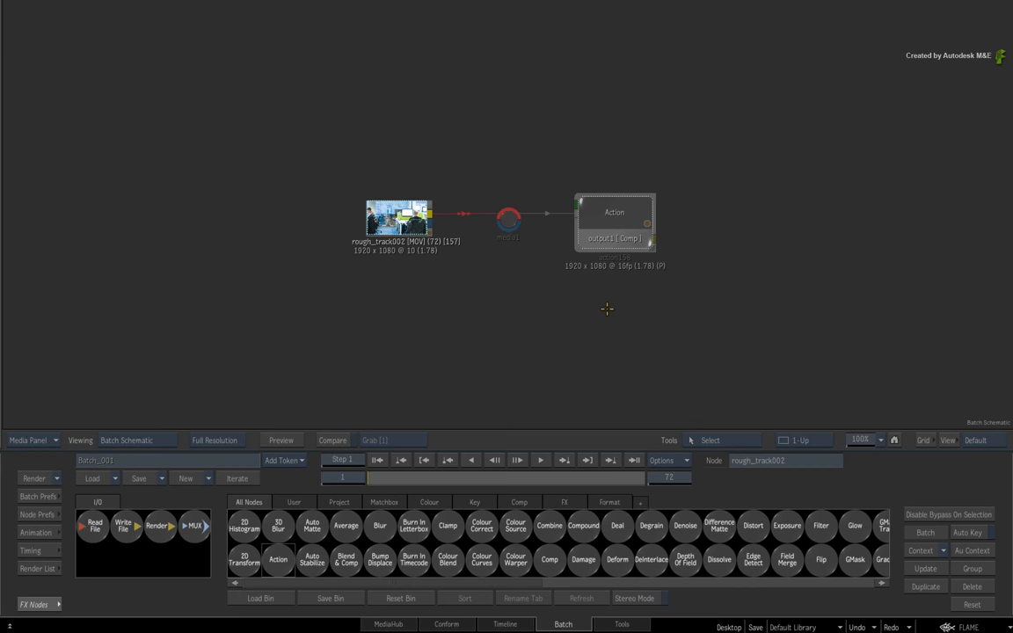
{"action": "mouse_move", "coordinate": [622, 247]}
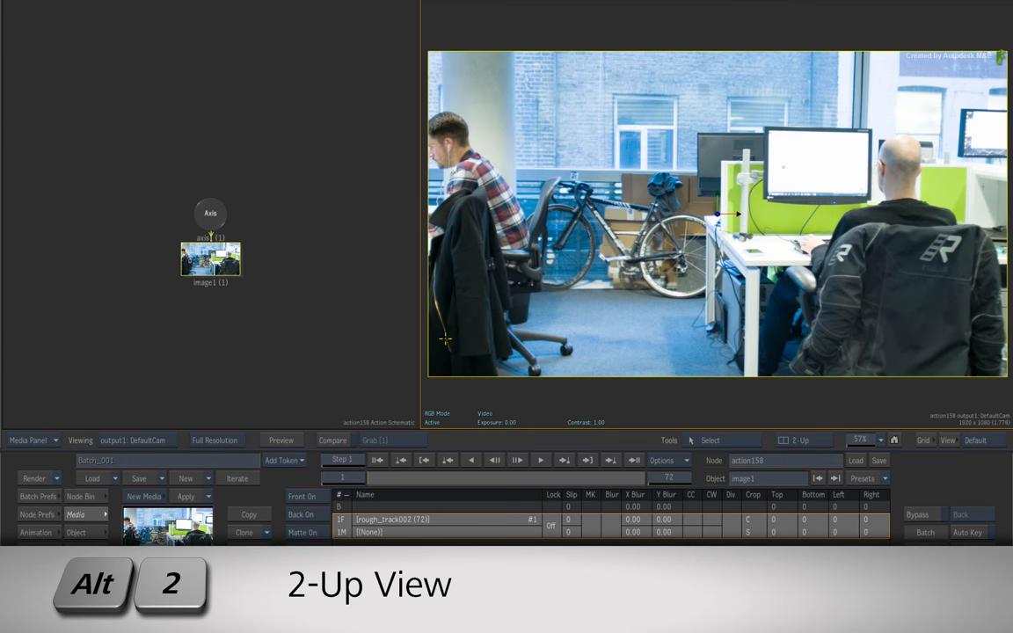
{"action": "mouse_move", "coordinate": [364, 340]}
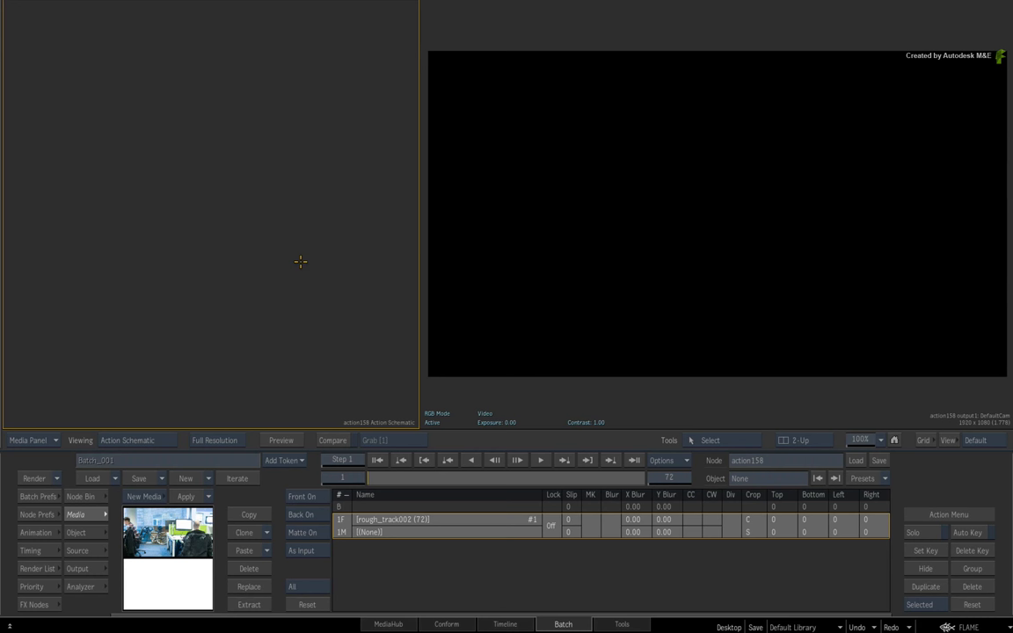
{"action": "mouse_move", "coordinate": [296, 264]}
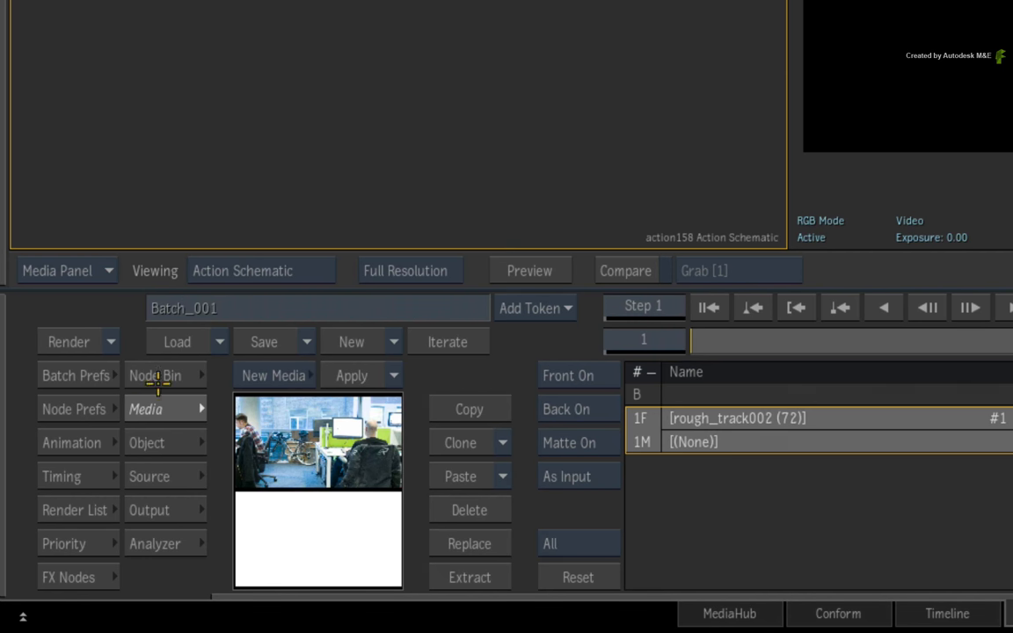
Step: Add an Analyzer Mono node from the Node Bin into the Action schematic
{"action": "left_click", "coordinate": [154, 375]}
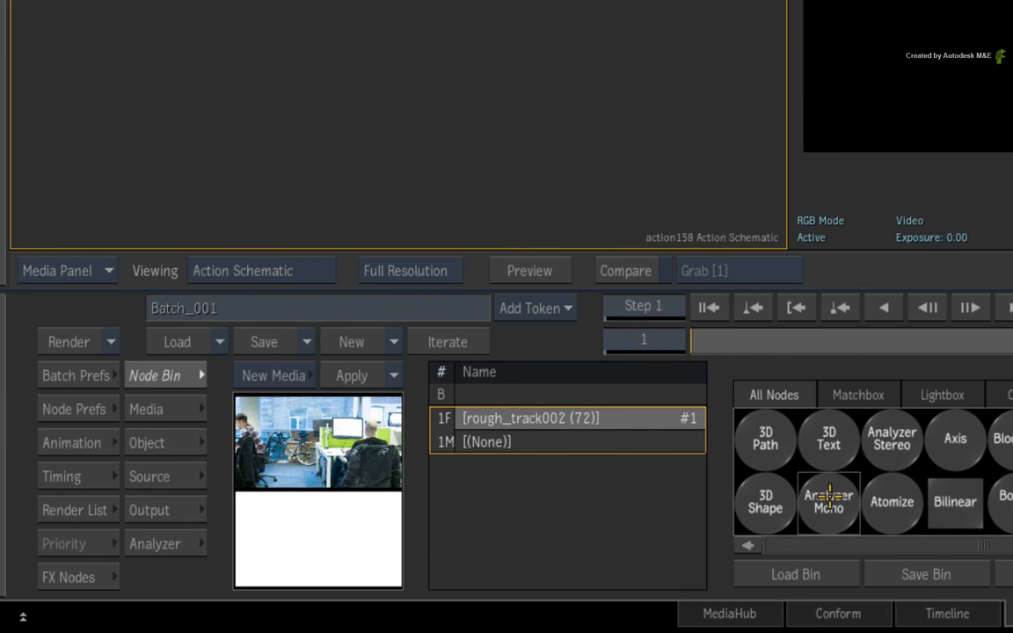
{"action": "left_click", "coordinate": [827, 501]}
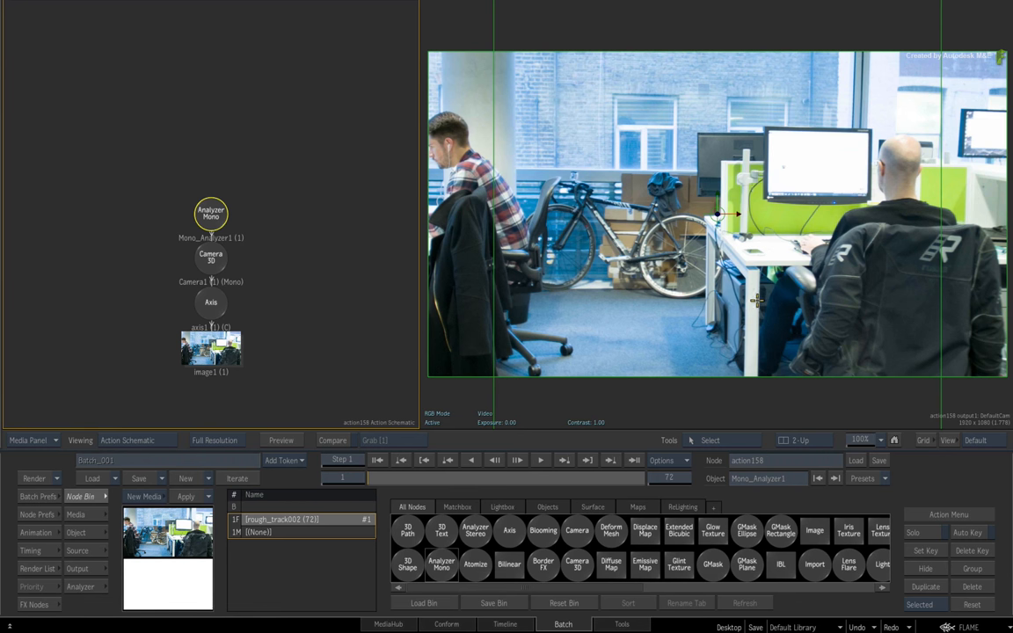
{"action": "key", "text": "f7"}
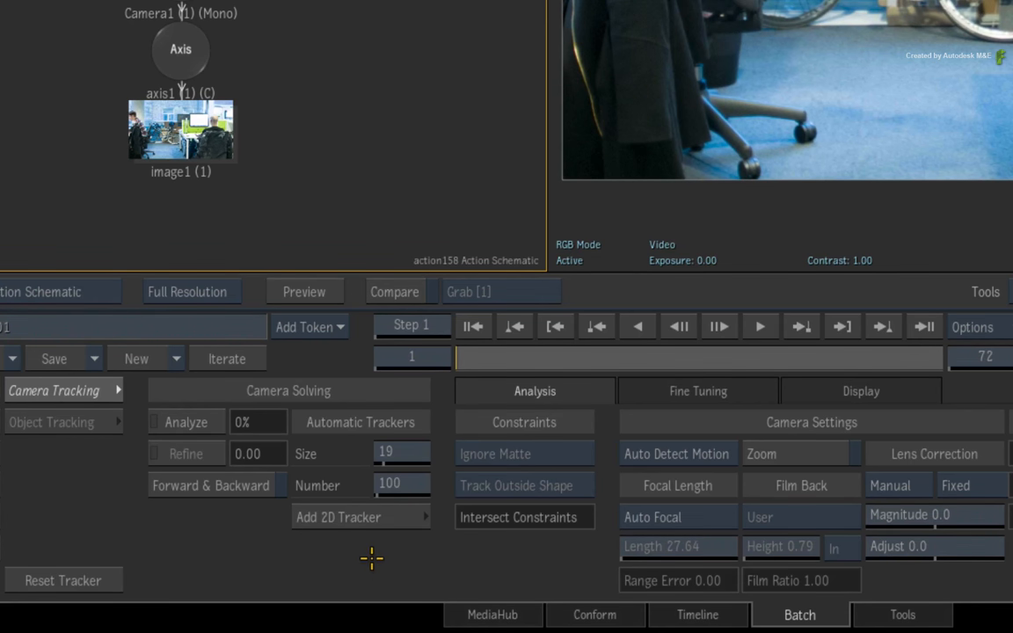
{"action": "mouse_move", "coordinate": [731, 454]}
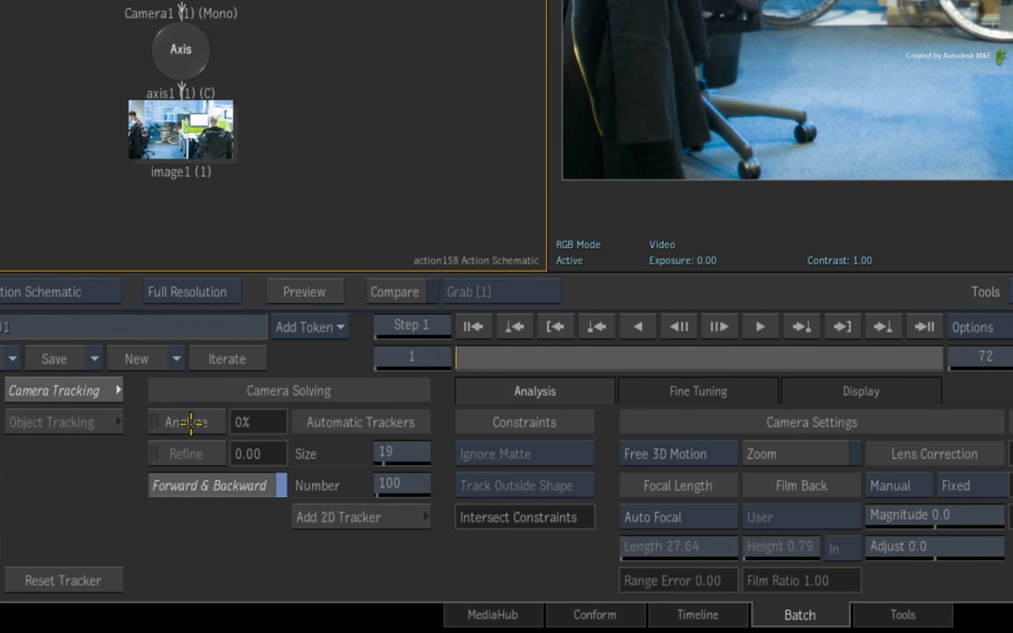
Step: Start the Free 3D Motion, forward-and-backward camera analysis
{"action": "left_click", "coordinate": [186, 422]}
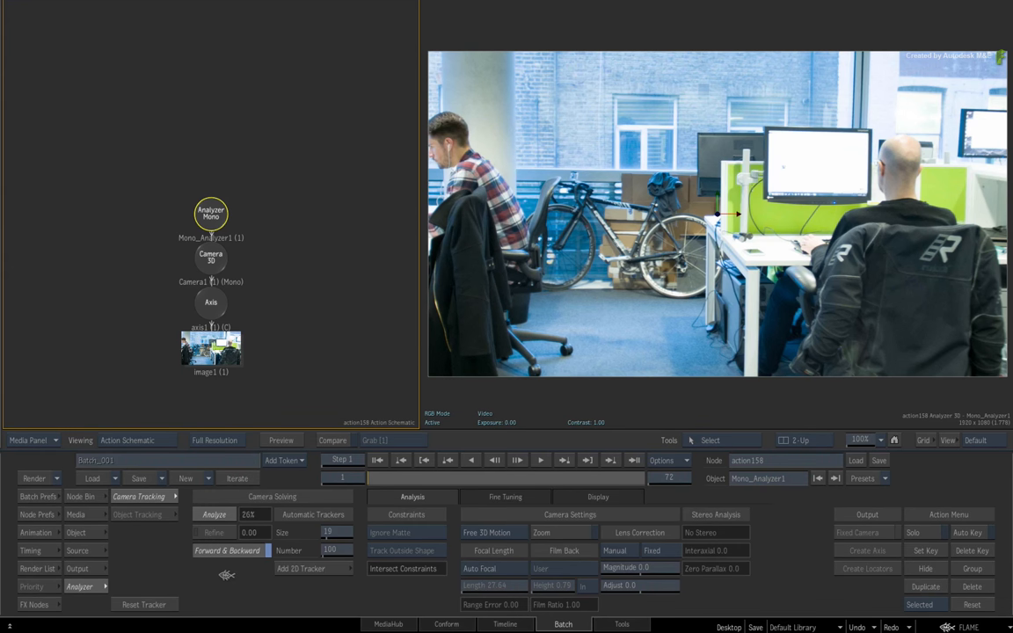
{"action": "left_click", "coordinate": [213, 514]}
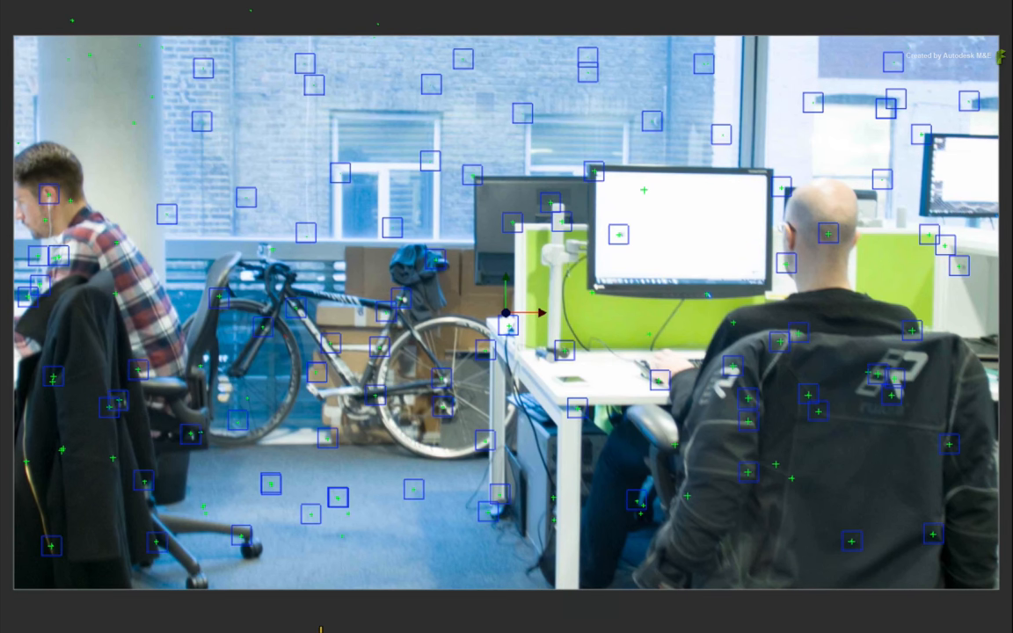
Step: Switch to the 3D view and orbit the solved point cloud and camera
{"action": "key", "text": "F7"}
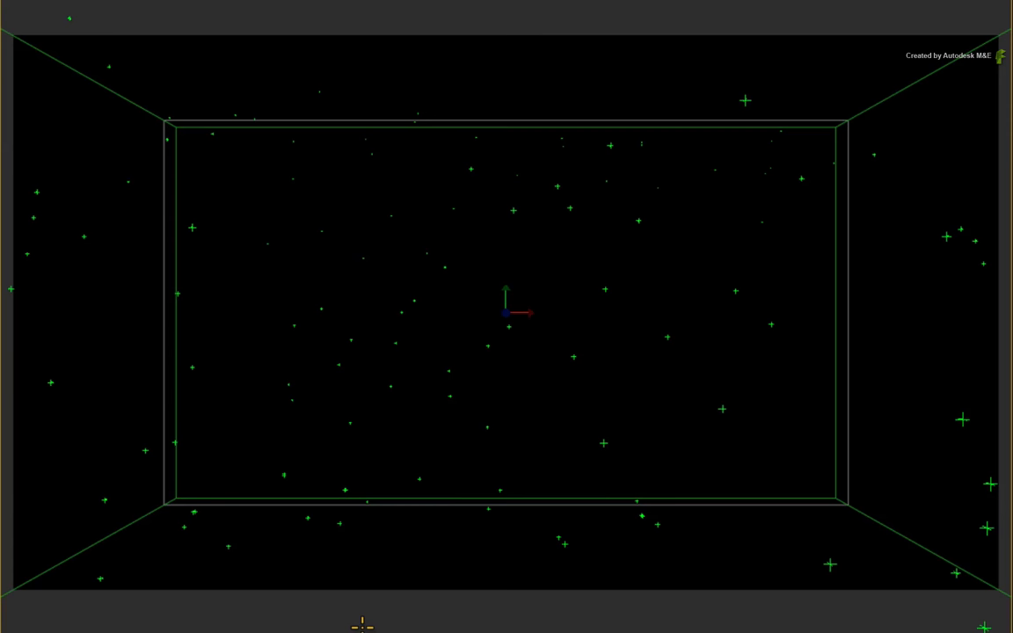
{"action": "key", "text": "o"}
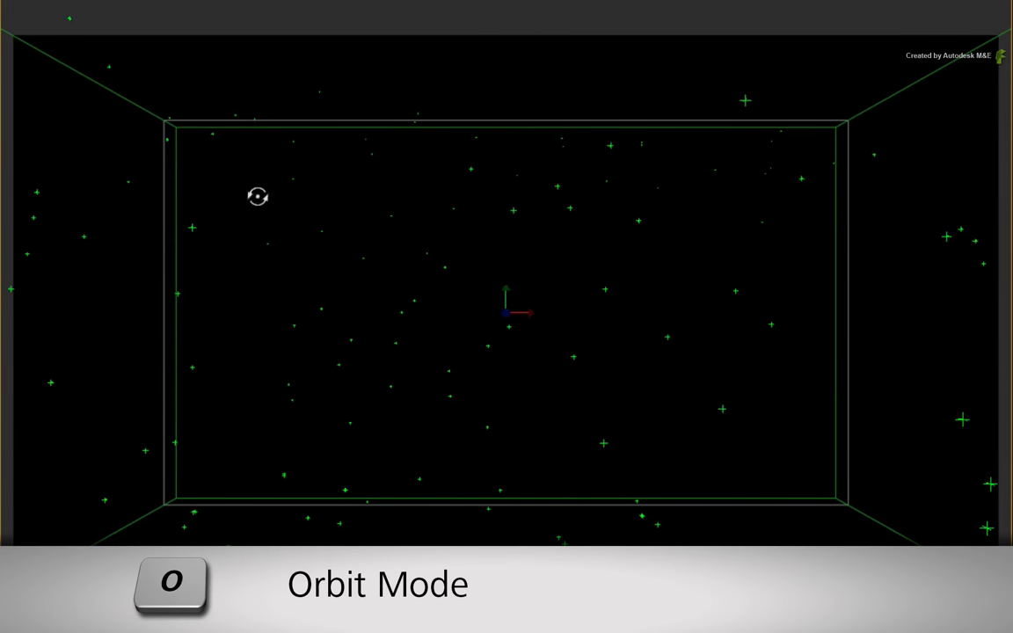
{"action": "left_click_drag", "start_coordinate": [257, 196], "coordinate": [816, 360]}
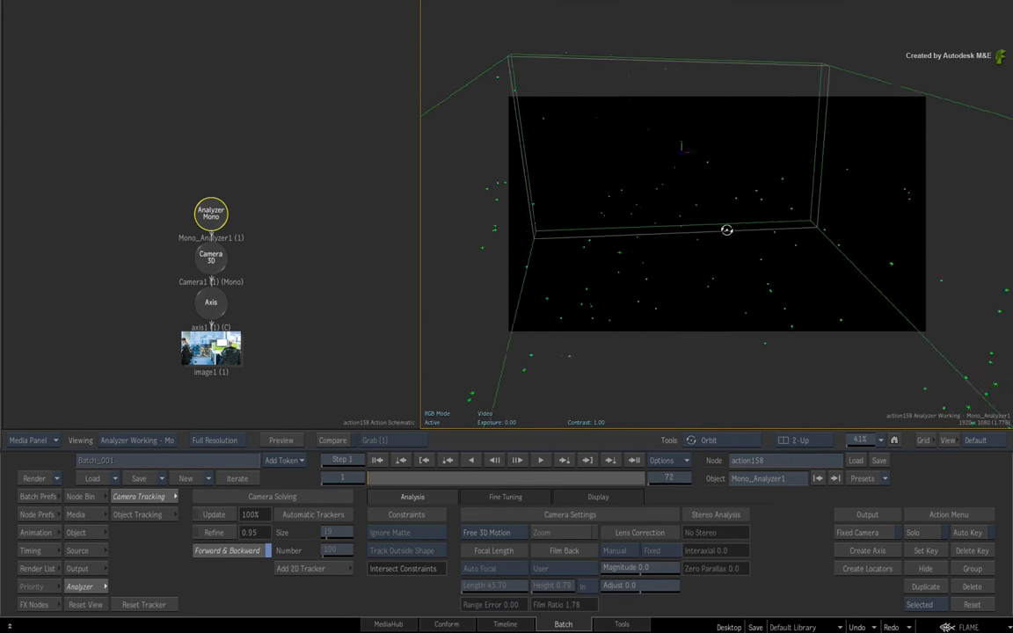
{"action": "left_click_drag", "start_coordinate": [726, 231], "coordinate": [819, 321]}
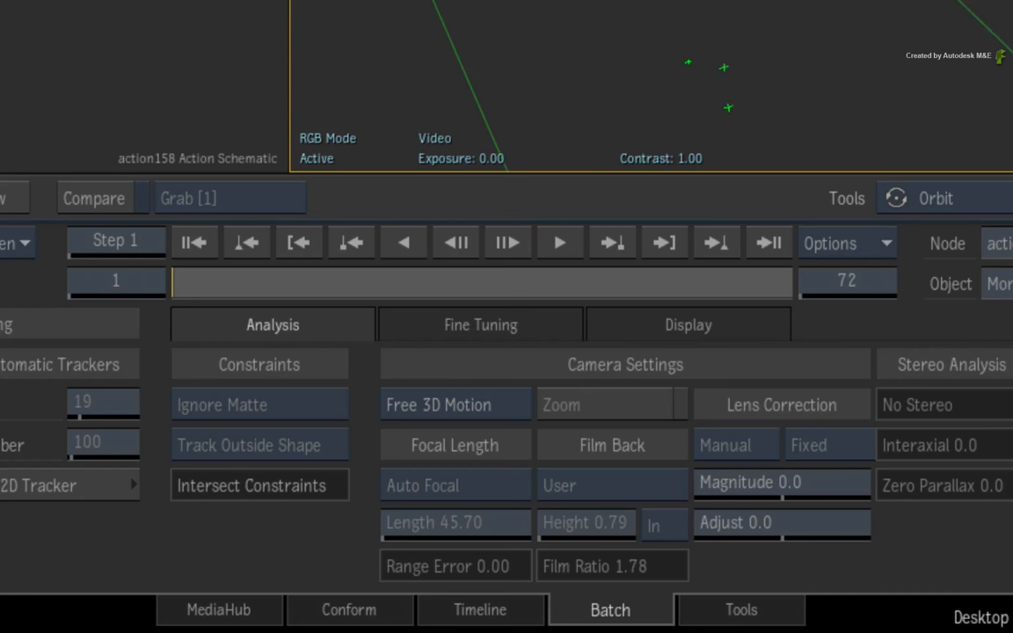
Step: Show the solve's Fine Tuning settings, then return to the tracked footage view
{"action": "left_click", "coordinate": [480, 324]}
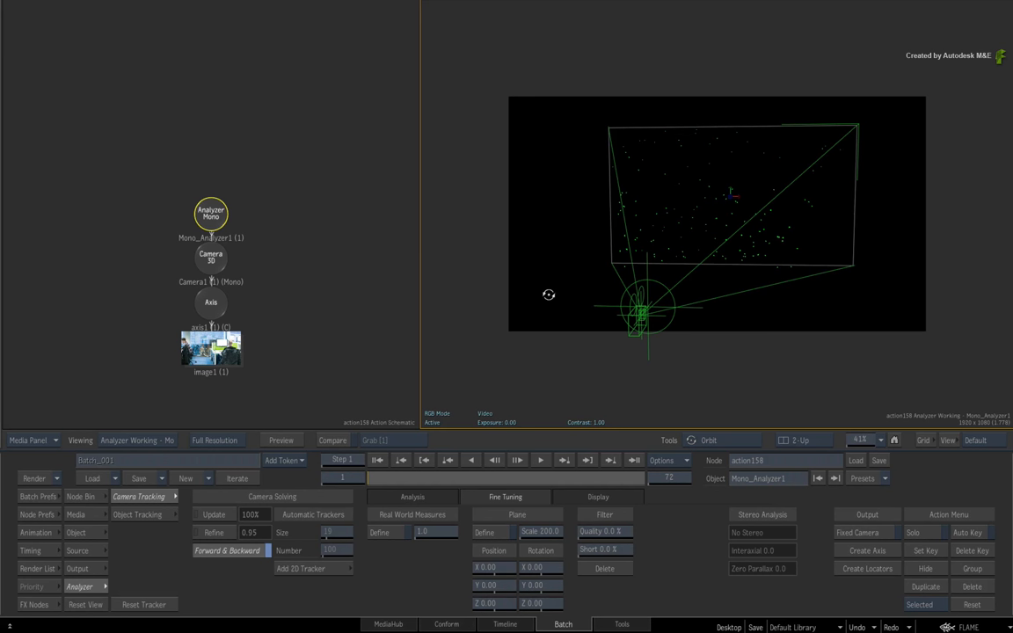
{"action": "mouse_move", "coordinate": [571, 373]}
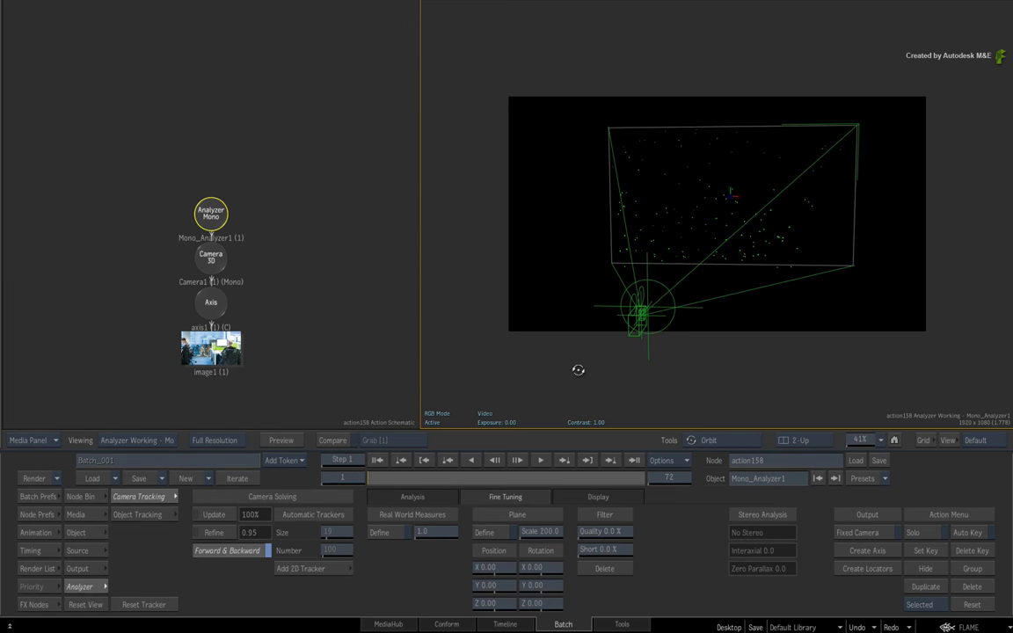
{"action": "key", "text": "f7"}
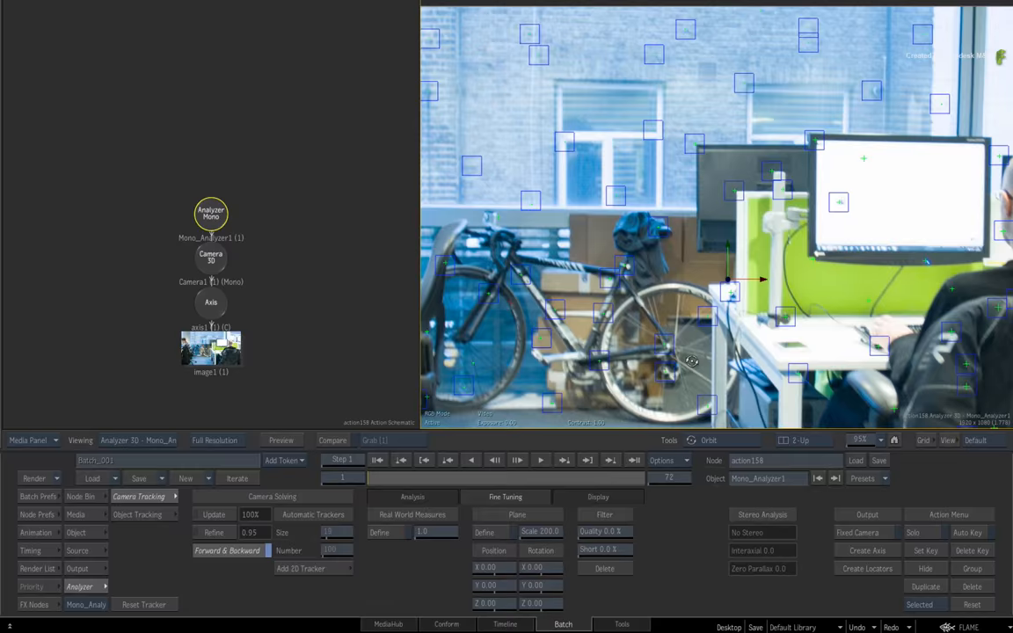
Step: Create a Point Locators node from a tracker on the monitor screen
{"action": "left_click", "coordinate": [866, 567]}
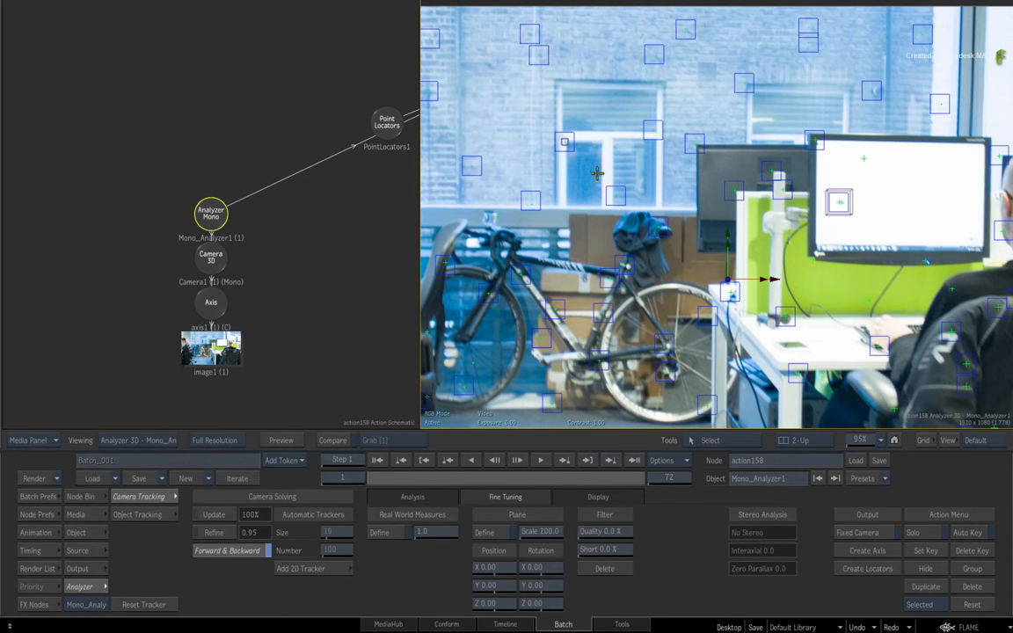
{"action": "mouse_move", "coordinate": [588, 173]}
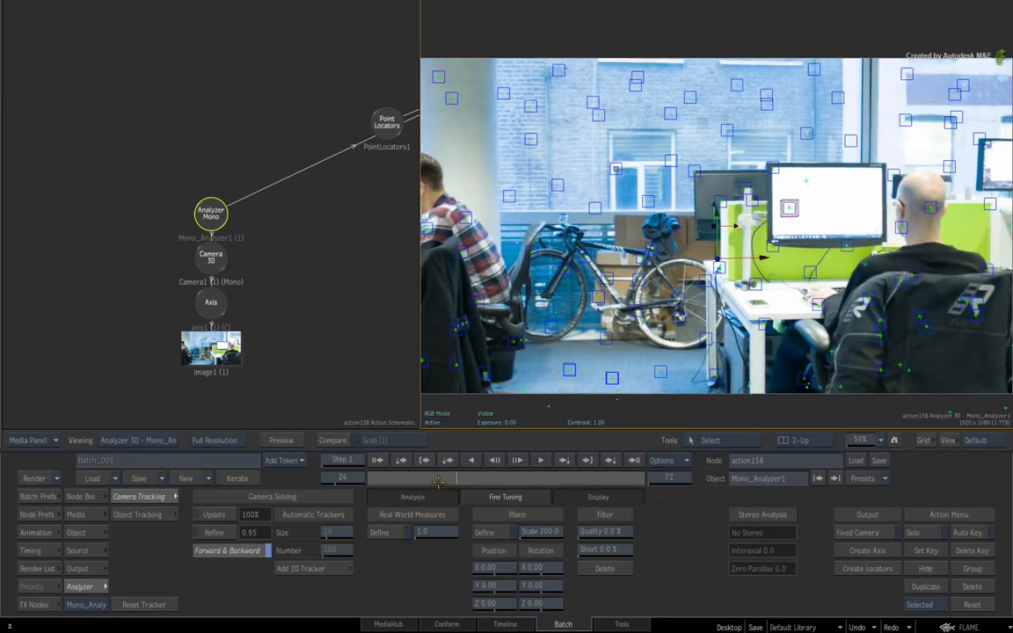
{"action": "key", "text": "F4"}
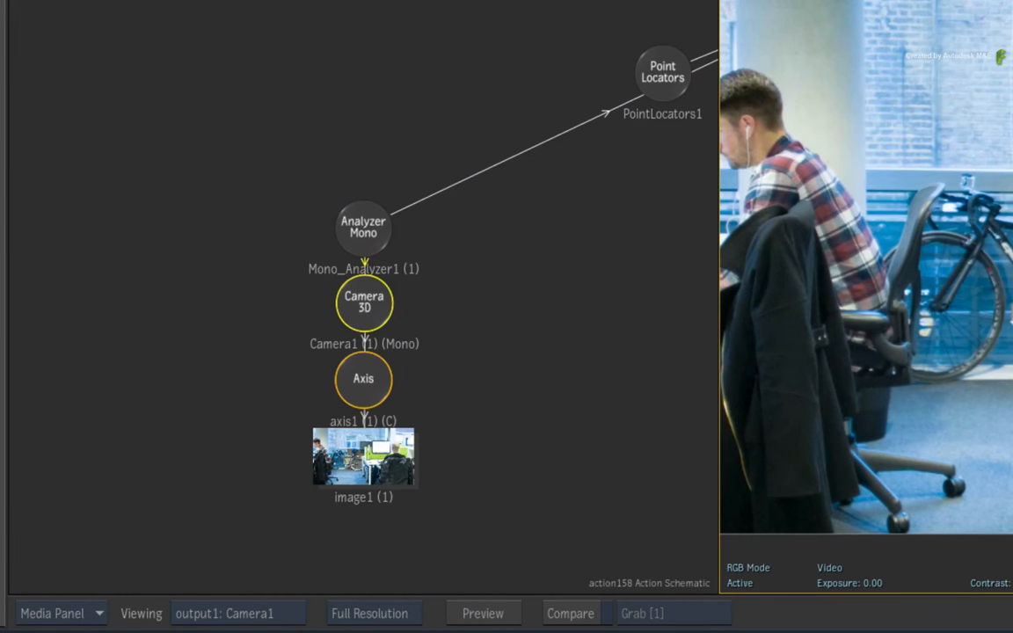
Step: Arrange the Action schematic and hide the DefaultCam node
{"action": "key", "text": "alt+t"}
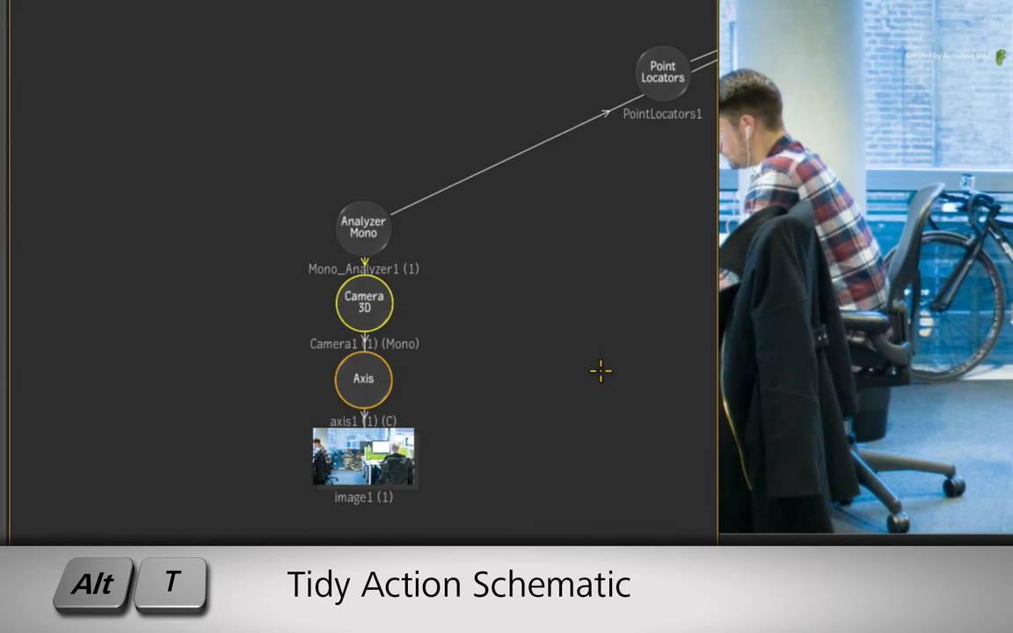
{"action": "key", "text": "alt+t"}
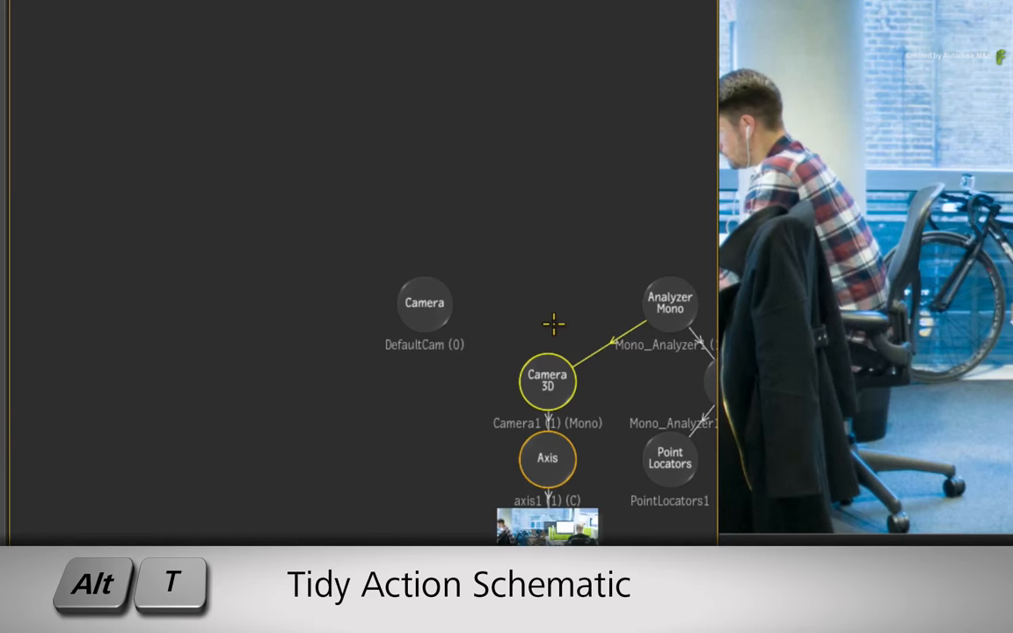
{"action": "key", "text": "Alt+t"}
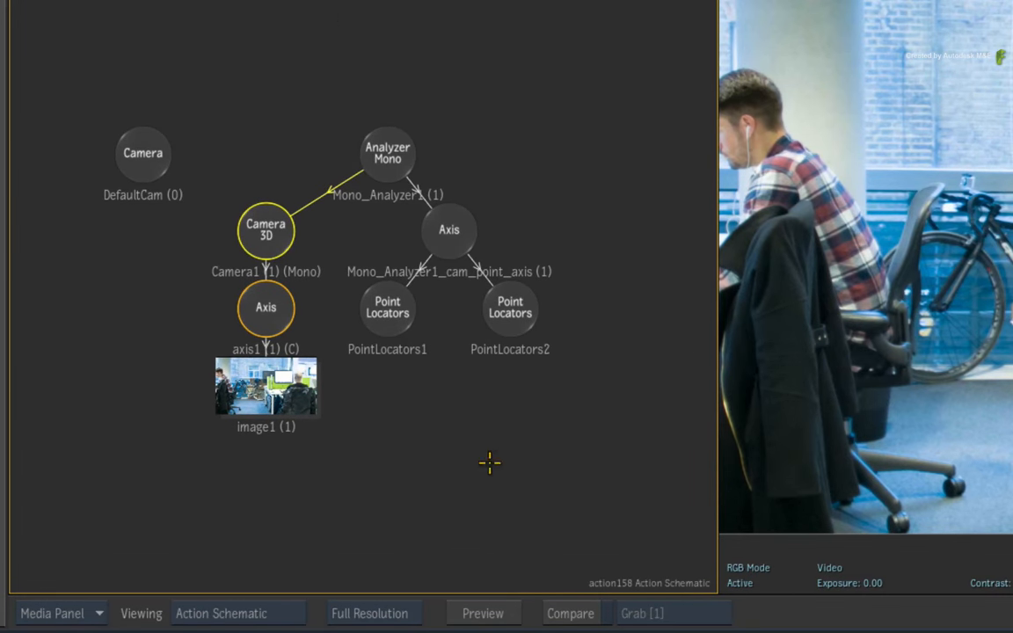
{"action": "mouse_move", "coordinate": [476, 441]}
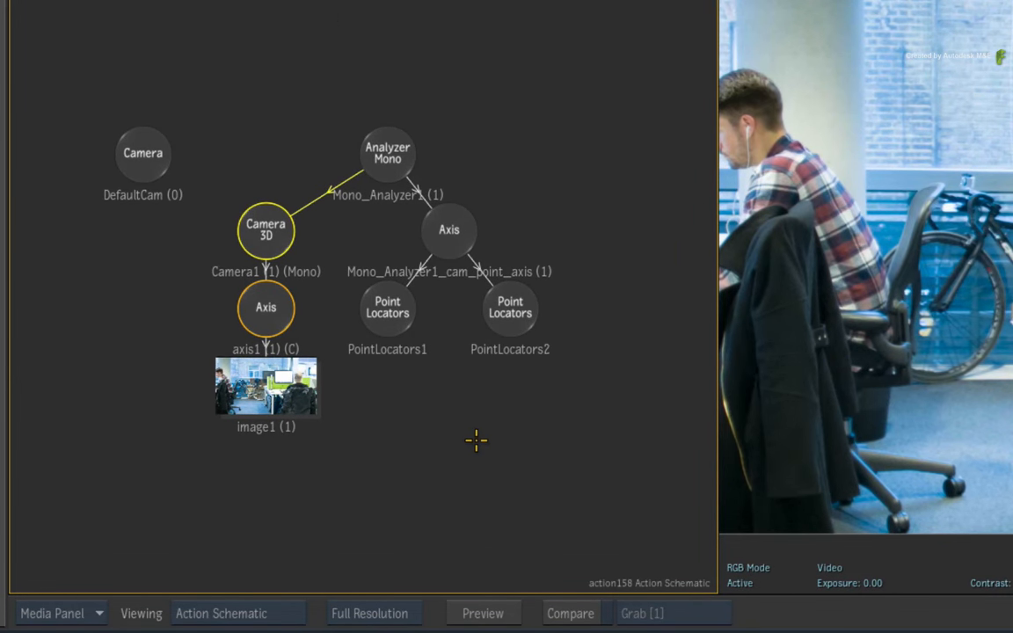
{"action": "key", "text": "h"}
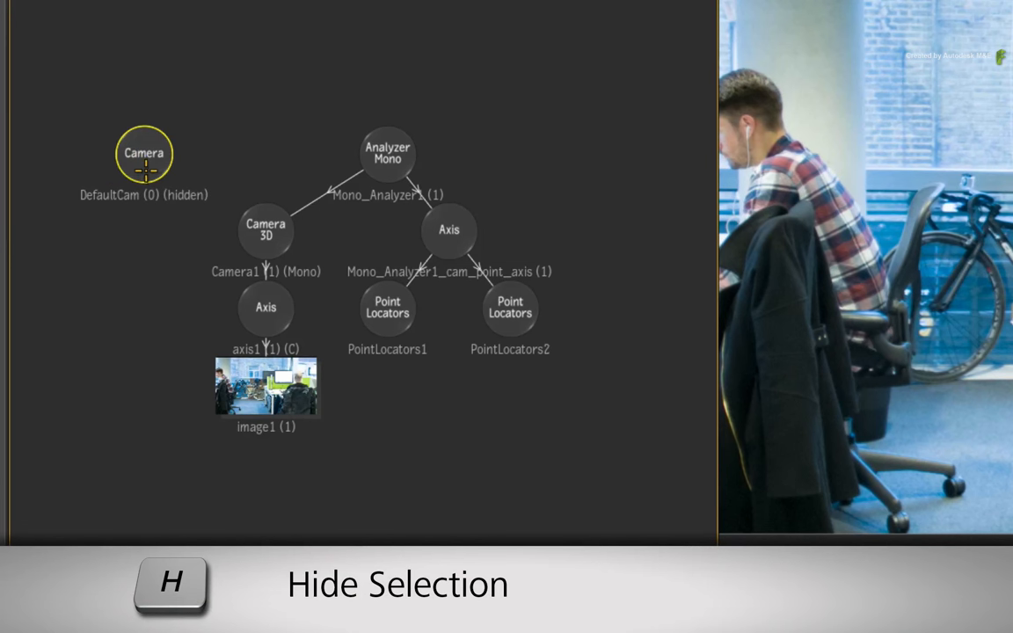
{"action": "mouse_move", "coordinate": [161, 228]}
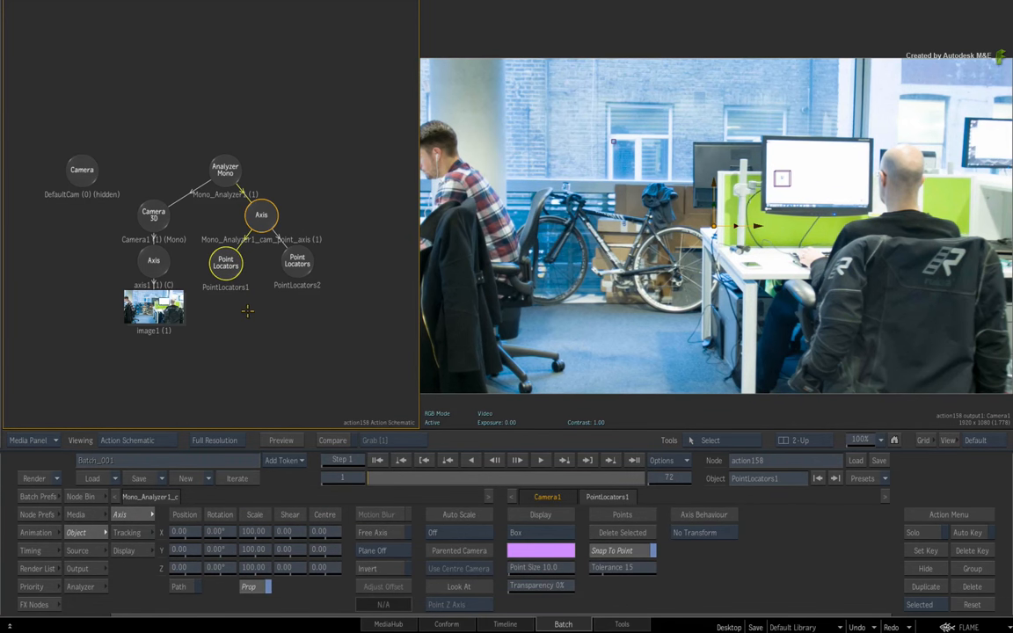
Step: Select PointLocators2 and PointLocators1 and set the viewer to the Top view
{"action": "left_click", "coordinate": [297, 262]}
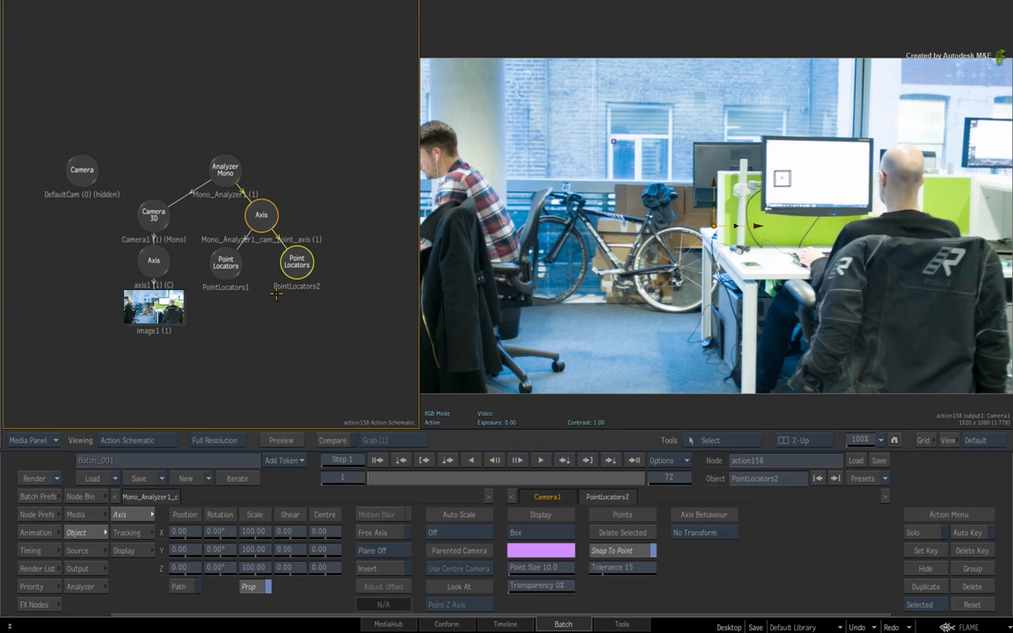
{"action": "left_click", "coordinate": [225, 262]}
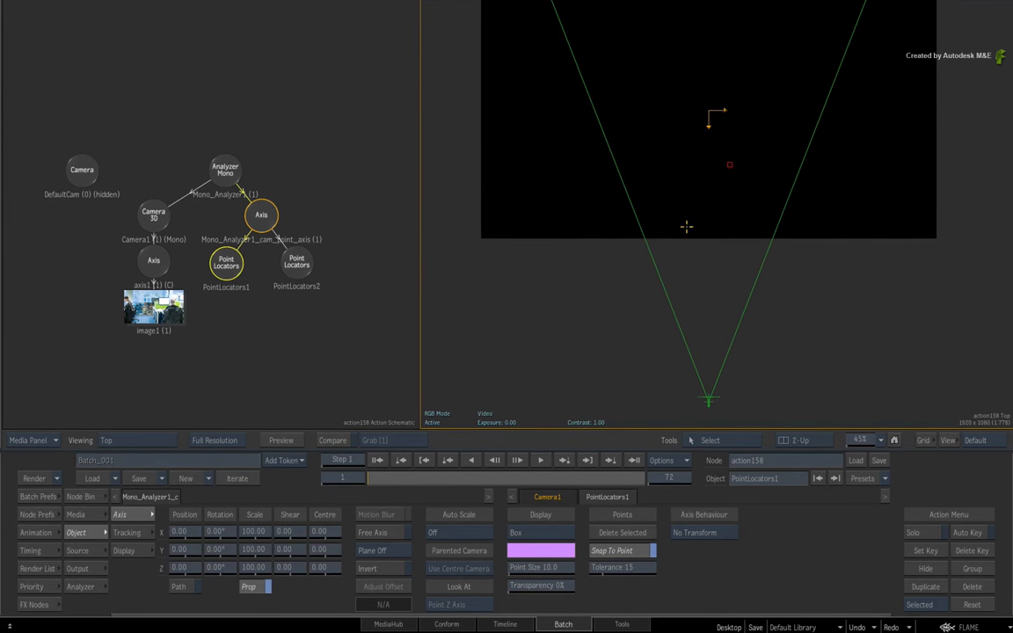
{"action": "mouse_move", "coordinate": [691, 229]}
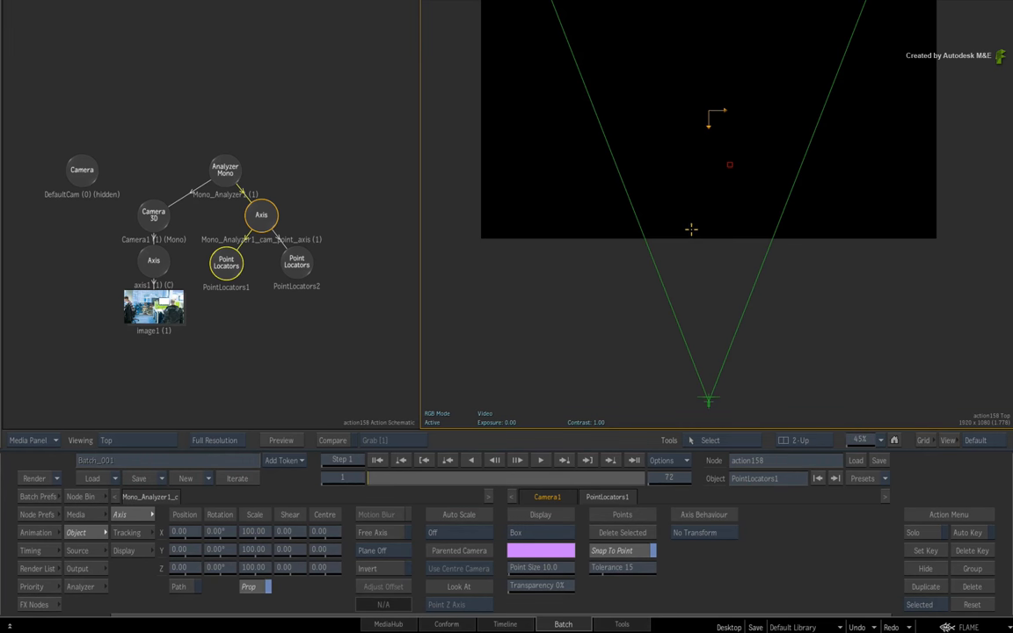
{"action": "left_click", "coordinate": [540, 459]}
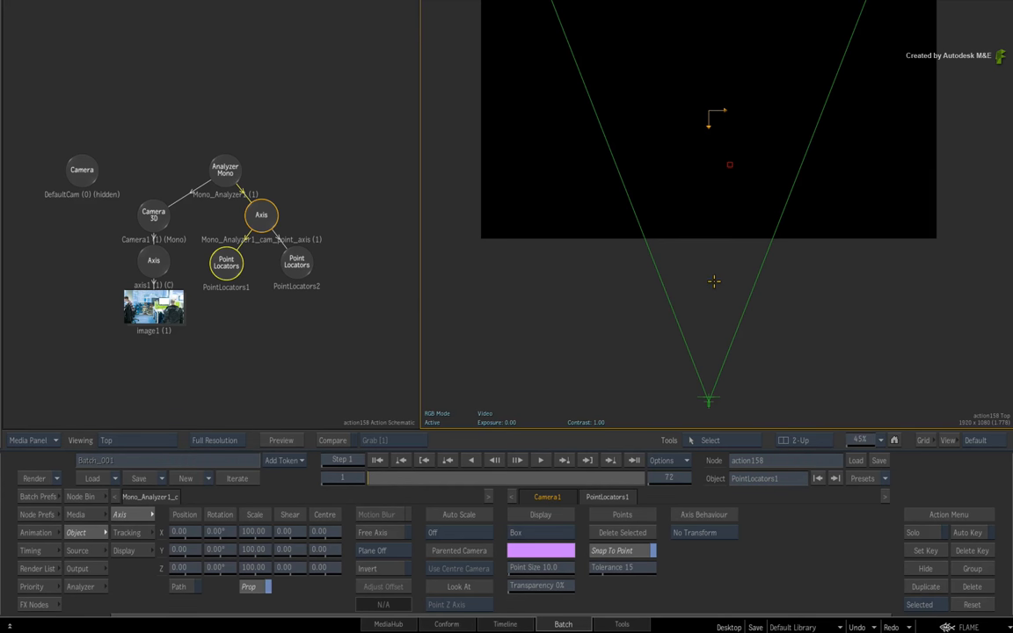
{"action": "mouse_move", "coordinate": [709, 277]}
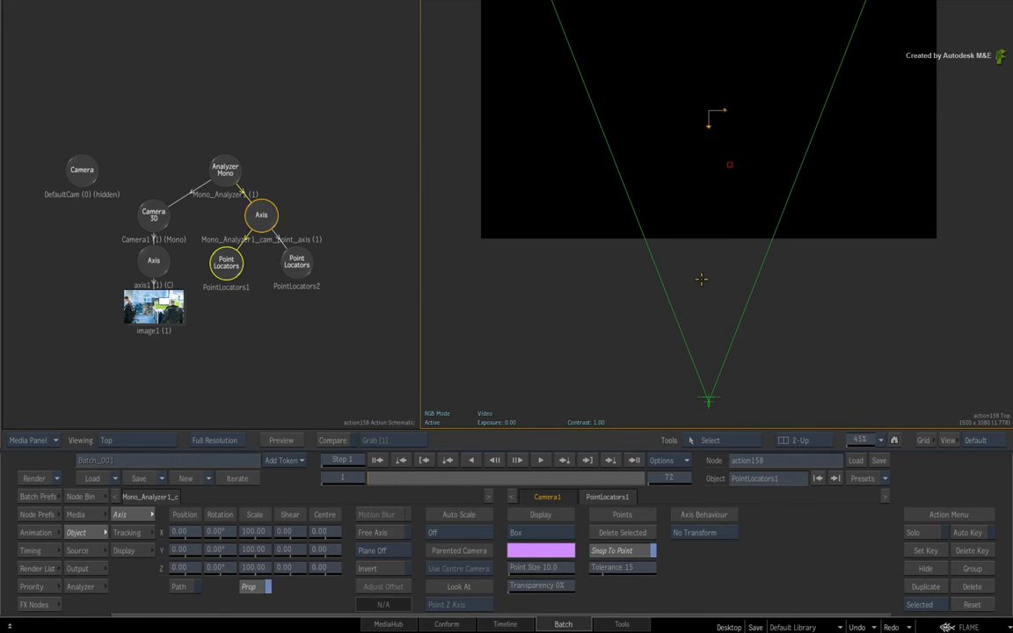
{"action": "mouse_move", "coordinate": [611, 303]}
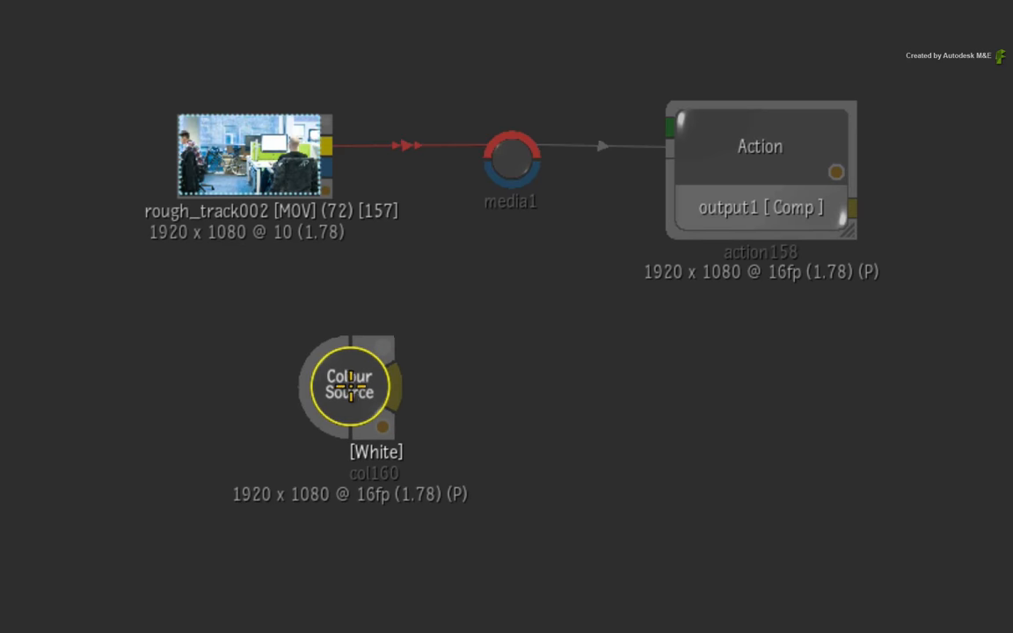
{"action": "mouse_move", "coordinate": [450, 419]}
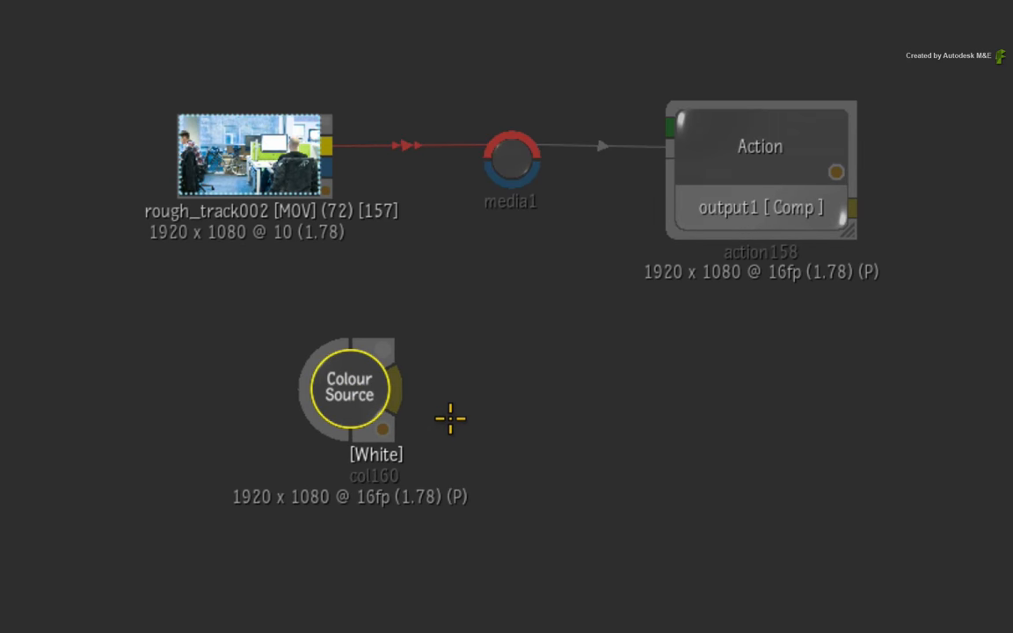
Step: Connect a white Colour Source to a new Action input as image2
{"action": "key", "text": "ctrl+n"}
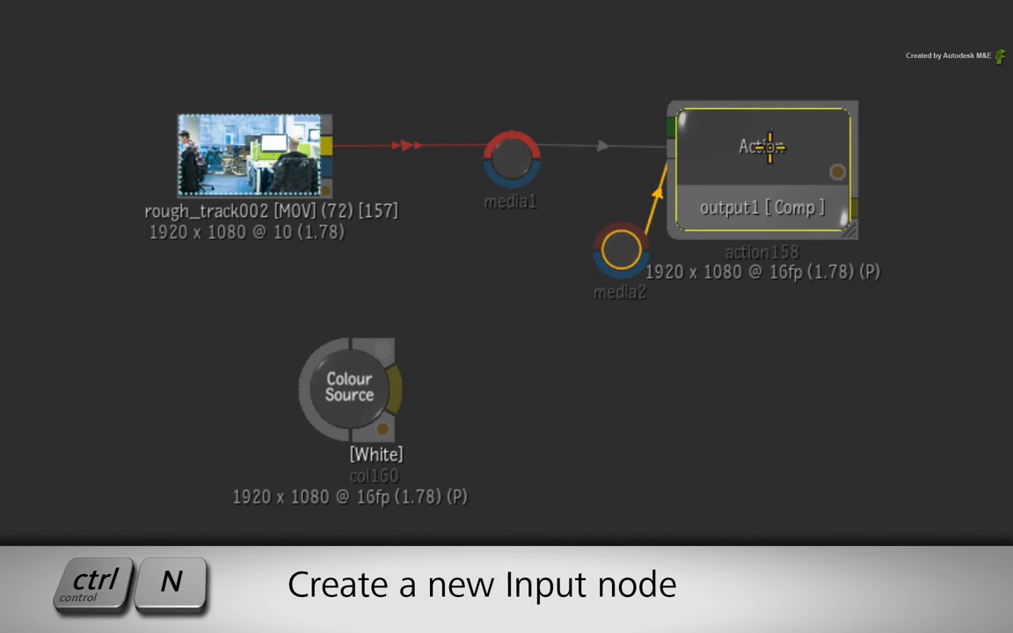
{"action": "left_click_drag", "start_coordinate": [620, 246], "coordinate": [532, 404]}
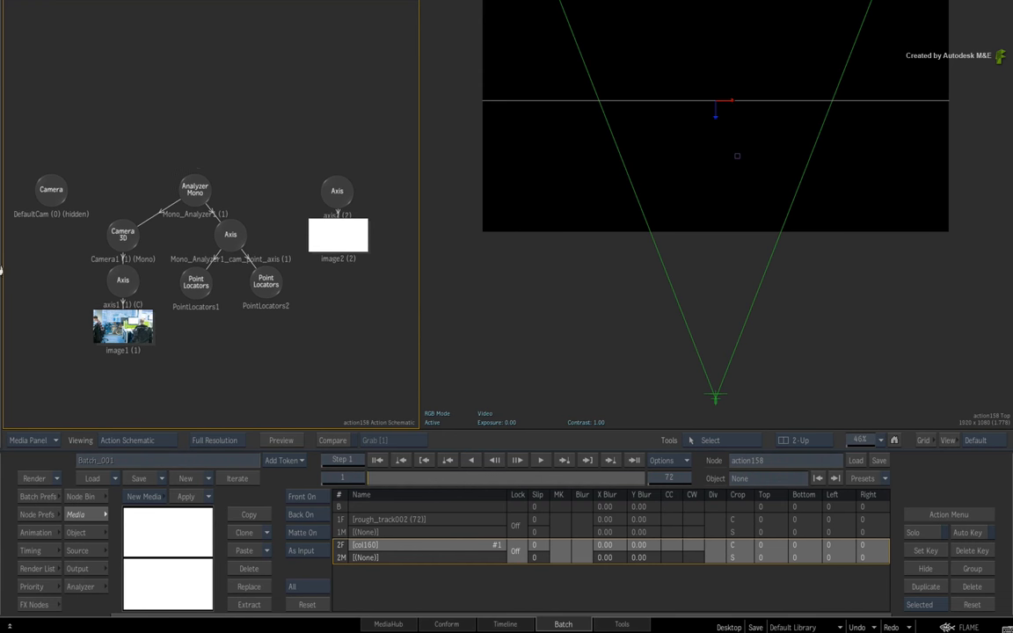
{"action": "left_click", "coordinate": [341, 192]}
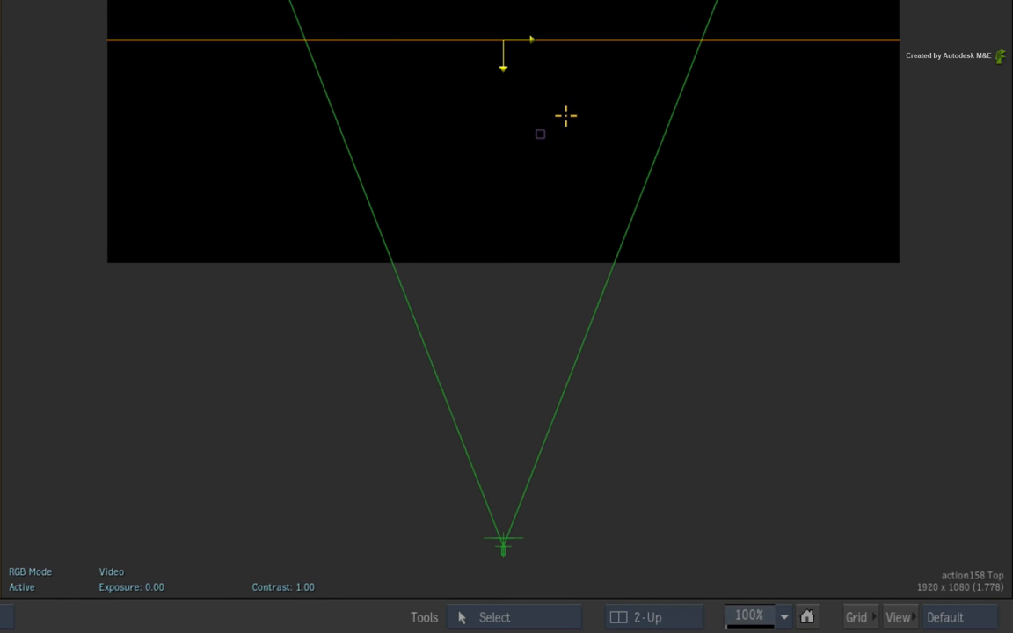
{"action": "mouse_move", "coordinate": [571, 132]}
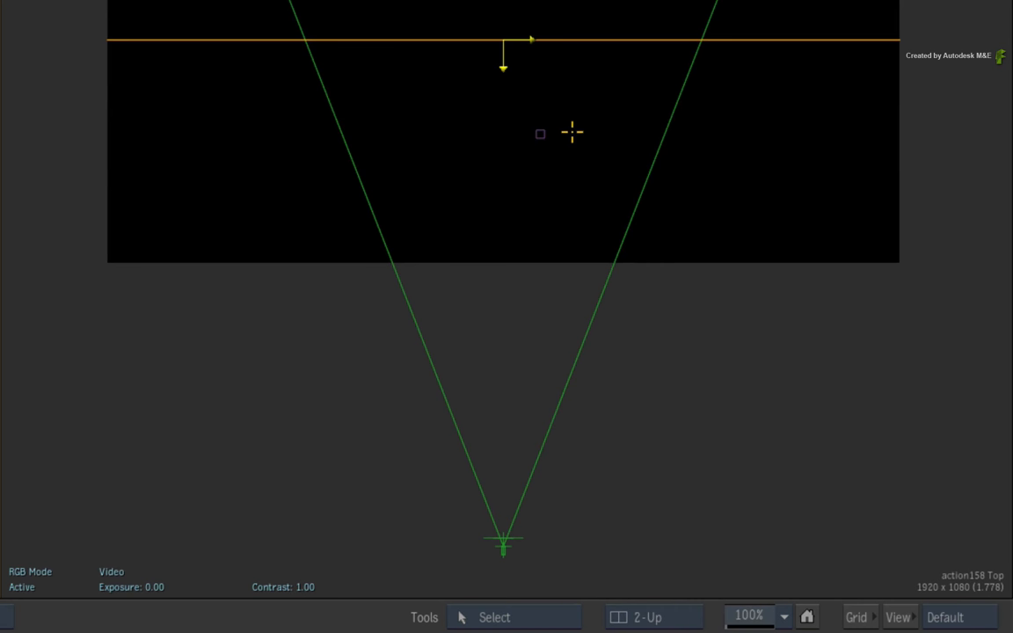
{"action": "mouse_move", "coordinate": [566, 133]}
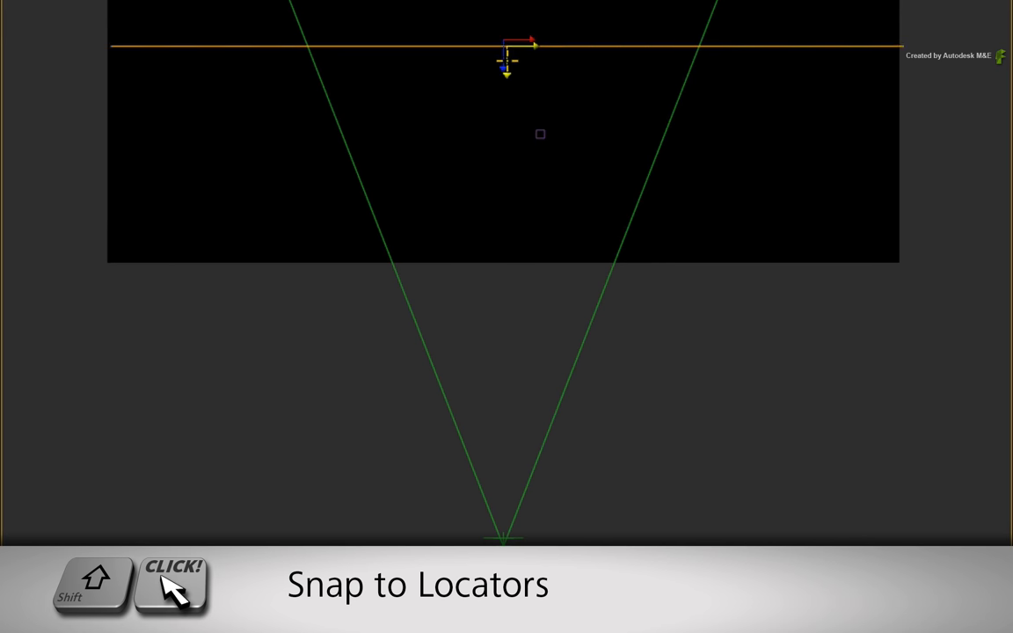
Step: Snap the image2 axis onto the point locator and view Camera1's result
{"action": "left_click_drag", "start_coordinate": [506, 60], "coordinate": [540, 141]}
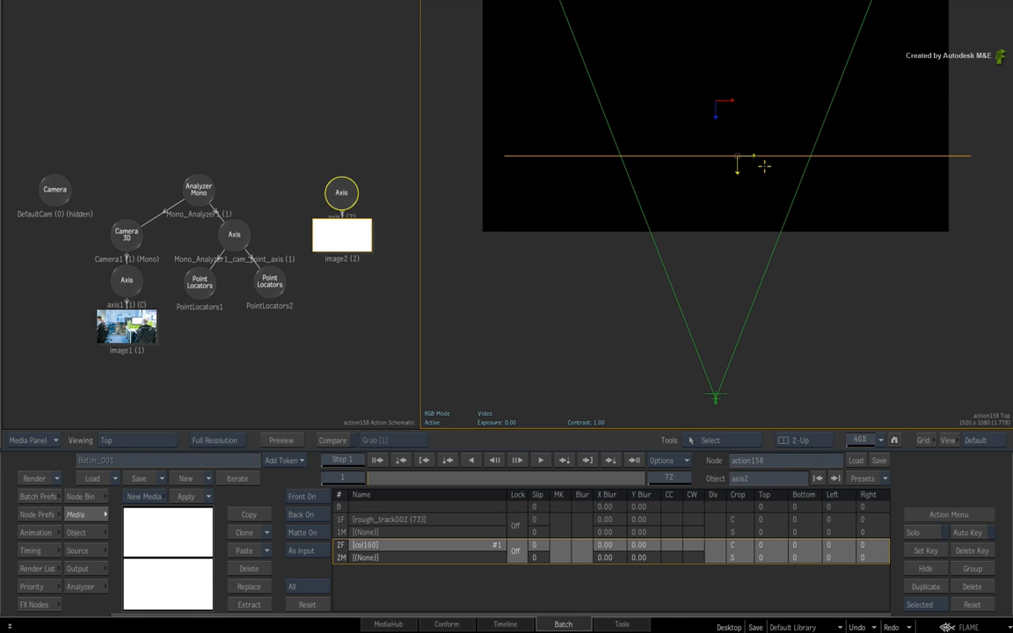
{"action": "key", "text": "f4"}
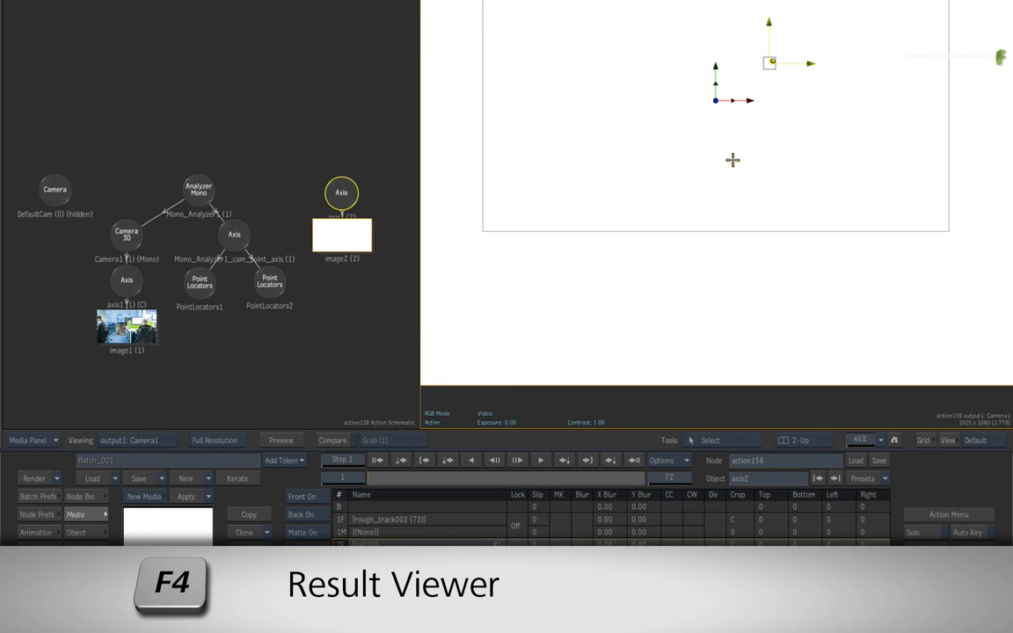
Step: Add a Diffuse Map using the rough_track002 office clip onto the white image2 surface
{"action": "left_click", "coordinate": [868, 439]}
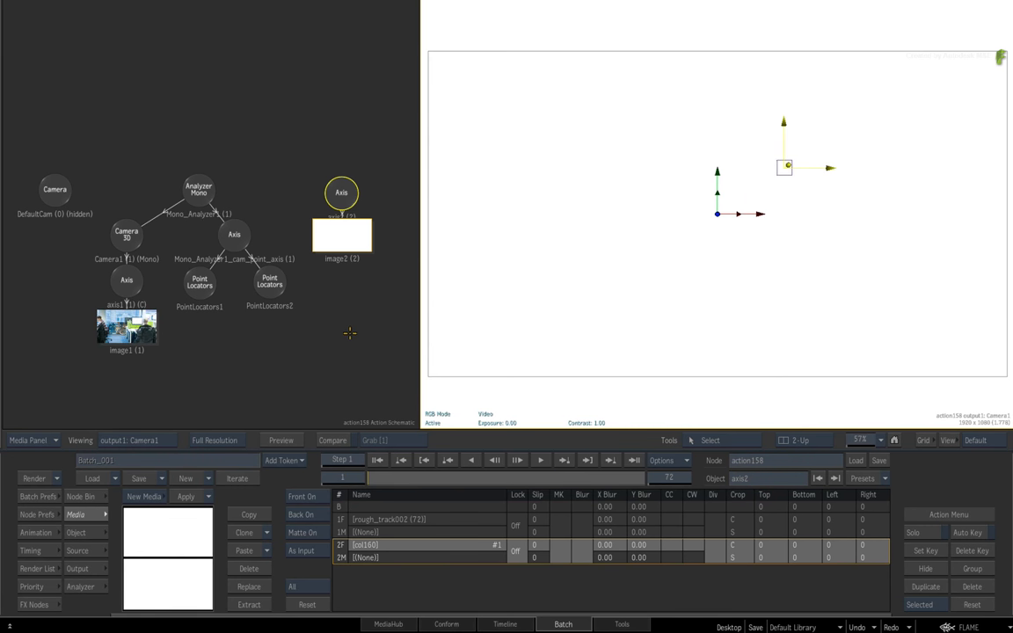
{"action": "mouse_move", "coordinate": [345, 335]}
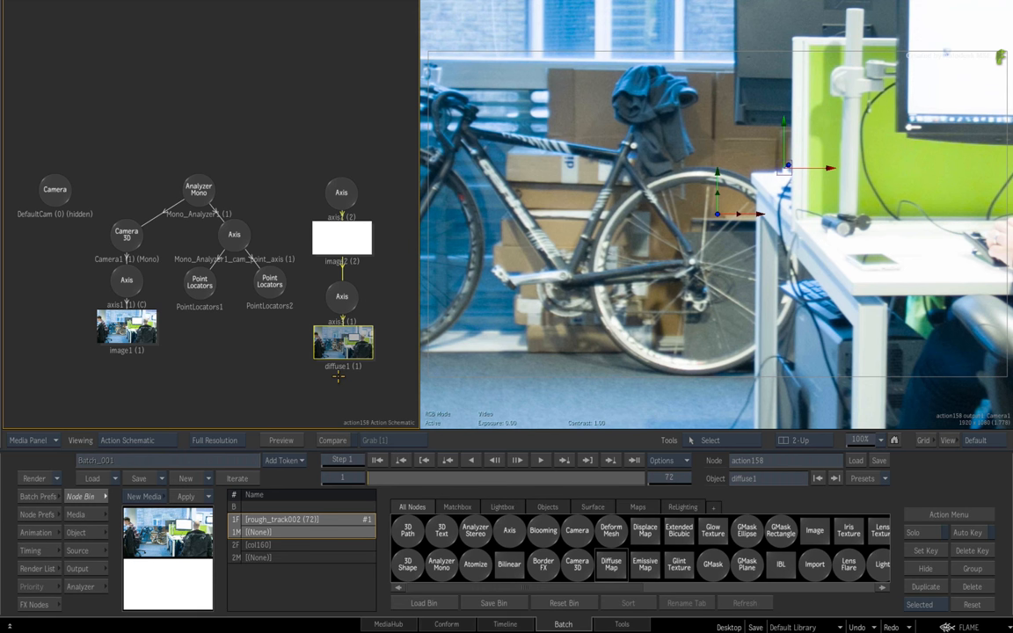
Step: Switch diffuse1's mapping from wrapping to projection through Camera1
{"action": "left_click", "coordinate": [126, 231]}
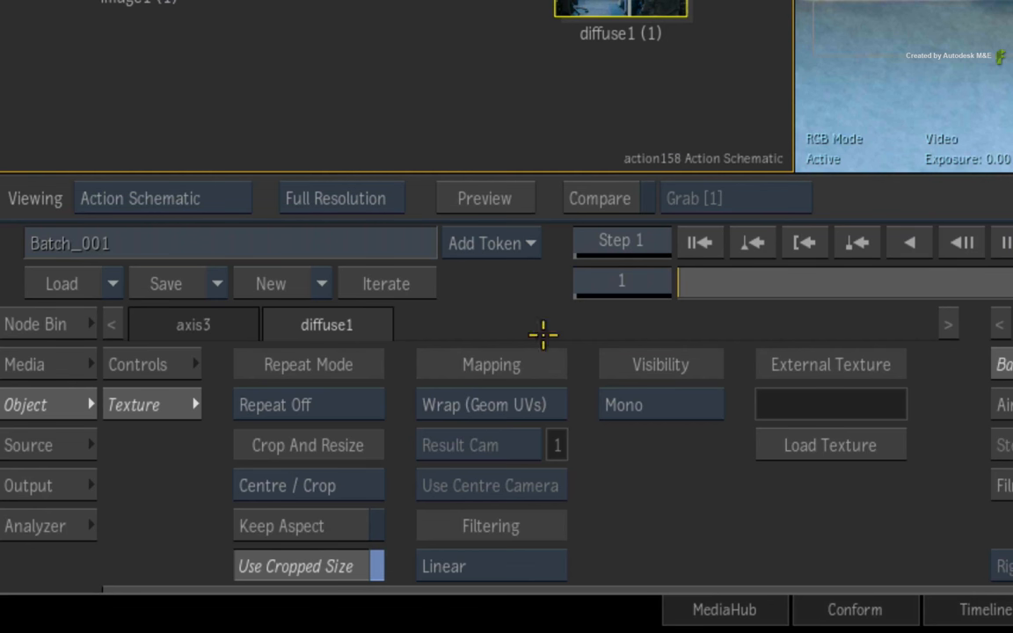
{"action": "left_click", "coordinate": [491, 364]}
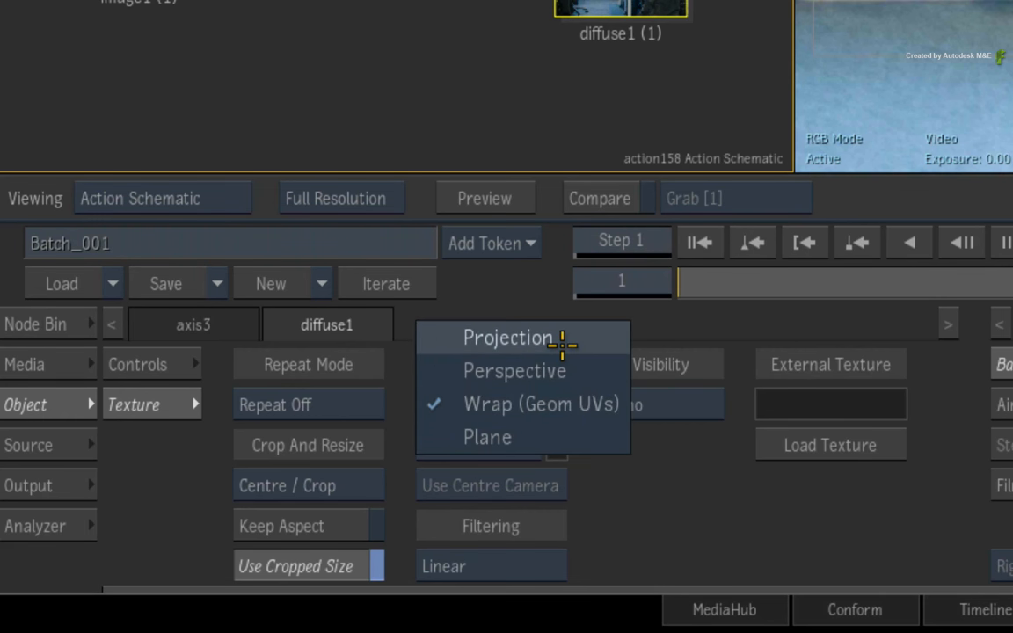
{"action": "left_click", "coordinate": [506, 338]}
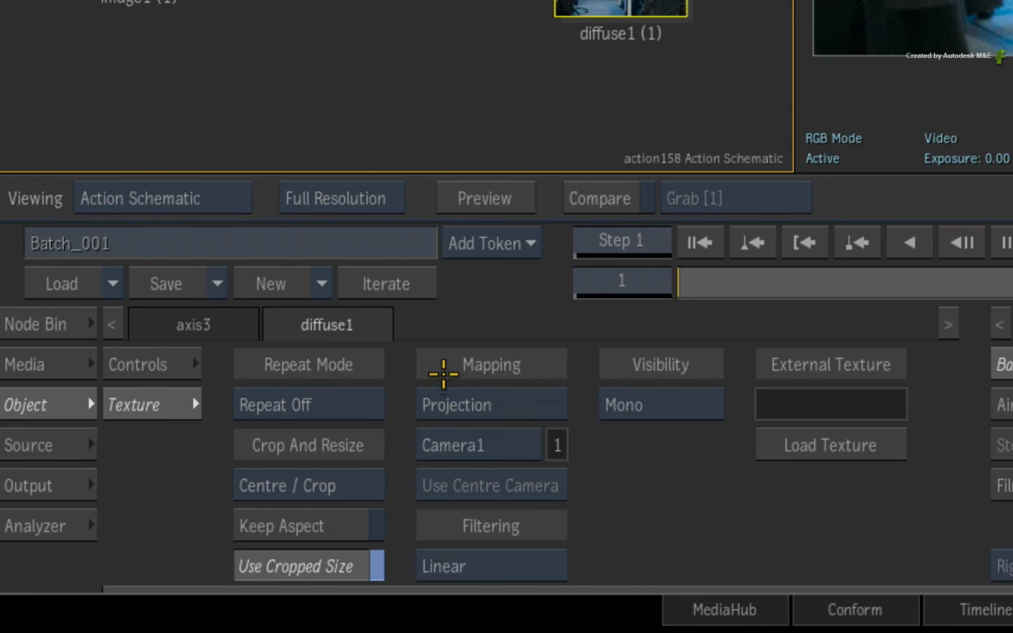
{"action": "mouse_move", "coordinate": [606, 435]}
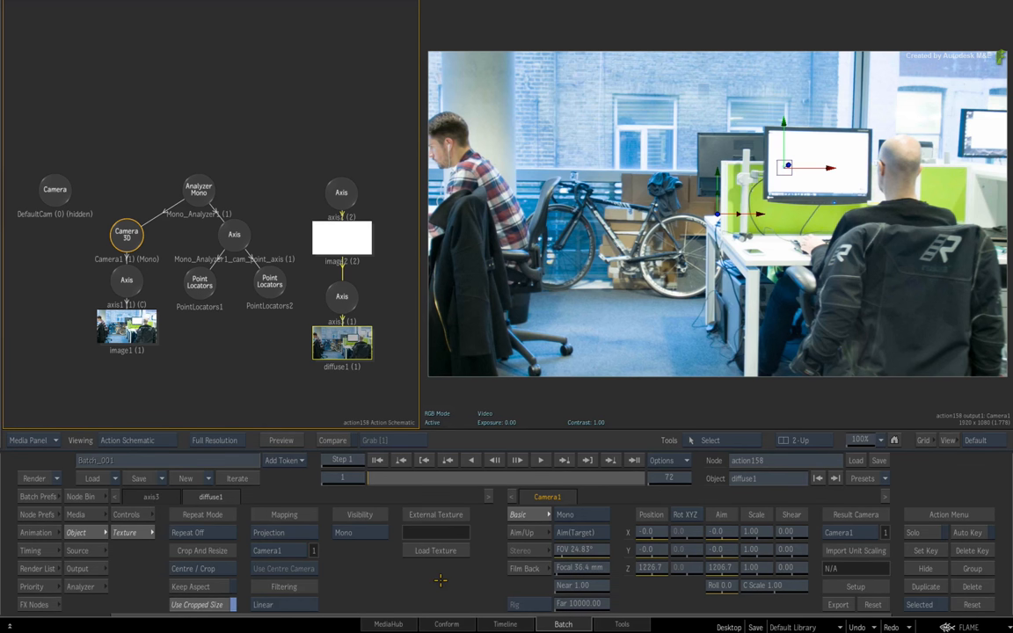
{"action": "mouse_move", "coordinate": [440, 580]}
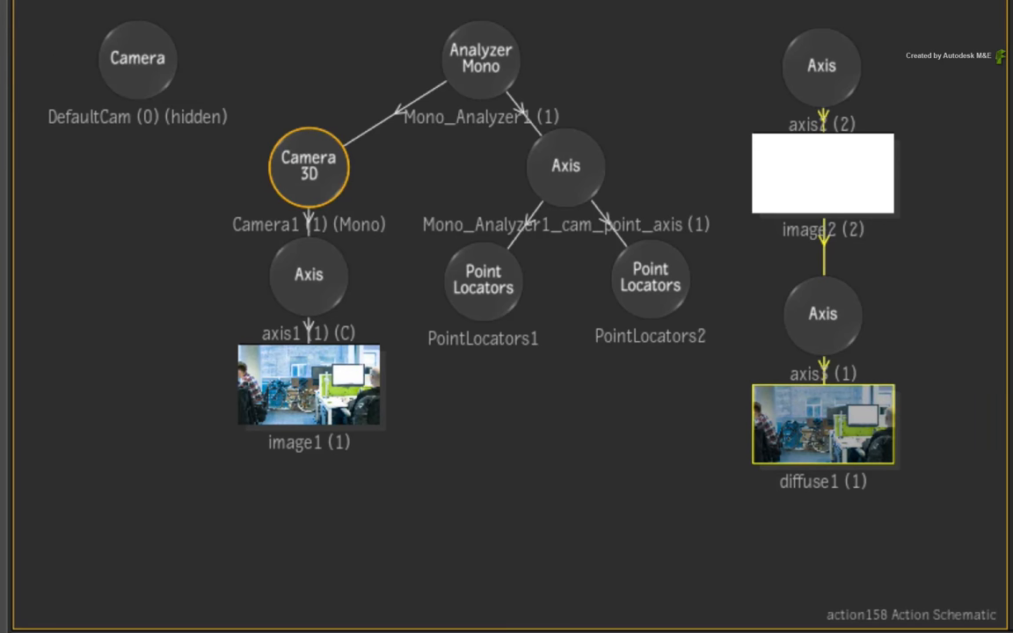
Step: Duplicate Camera1 as Camera2 and place it in empty space below the node tree
{"action": "key", "text": "Ctrl+D"}
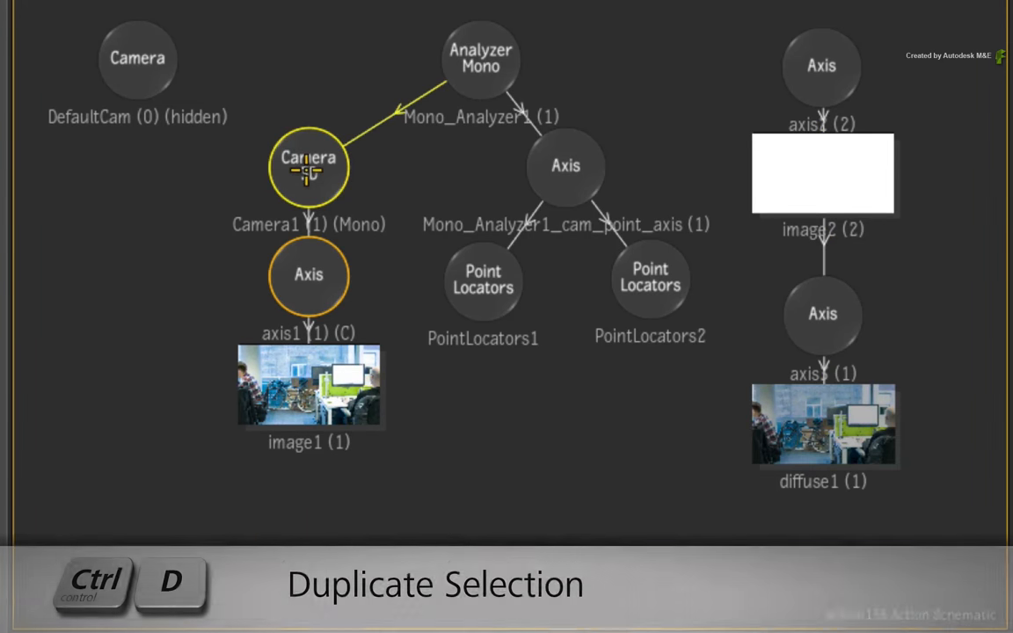
{"action": "key", "text": "ctrl+d"}
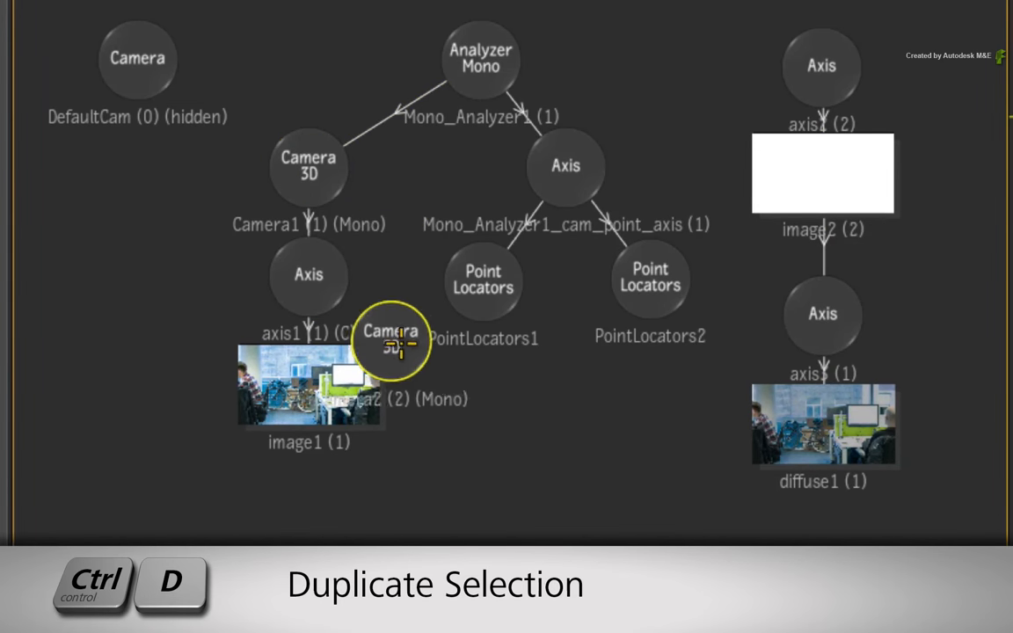
{"action": "left_click_drag", "start_coordinate": [392, 341], "coordinate": [571, 431]}
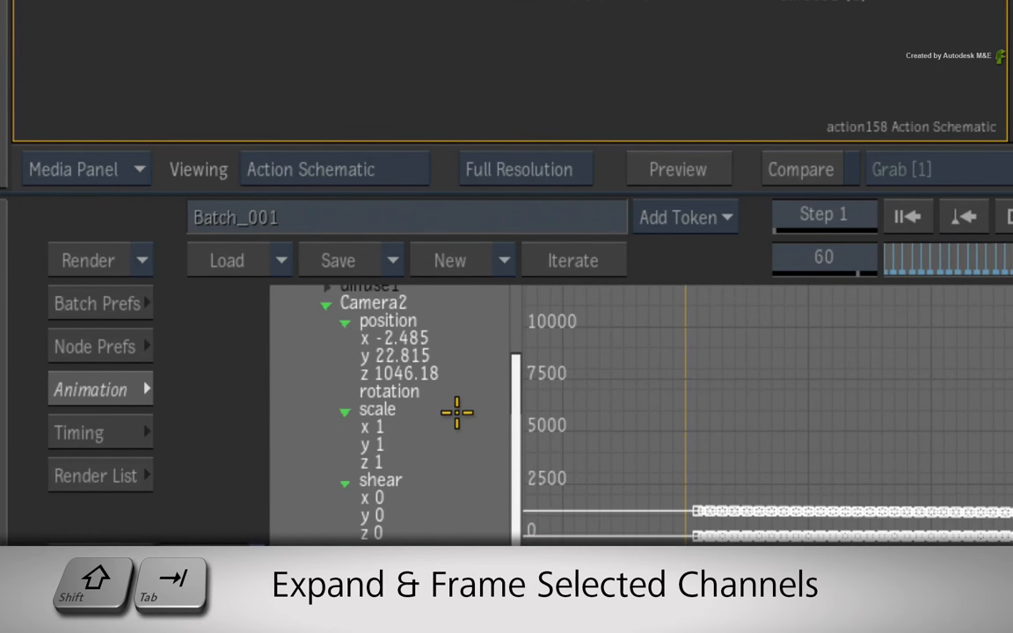
Step: Frame Camera2's animation channels in the graph with Shift+Tab
{"action": "key", "text": "shift+tab"}
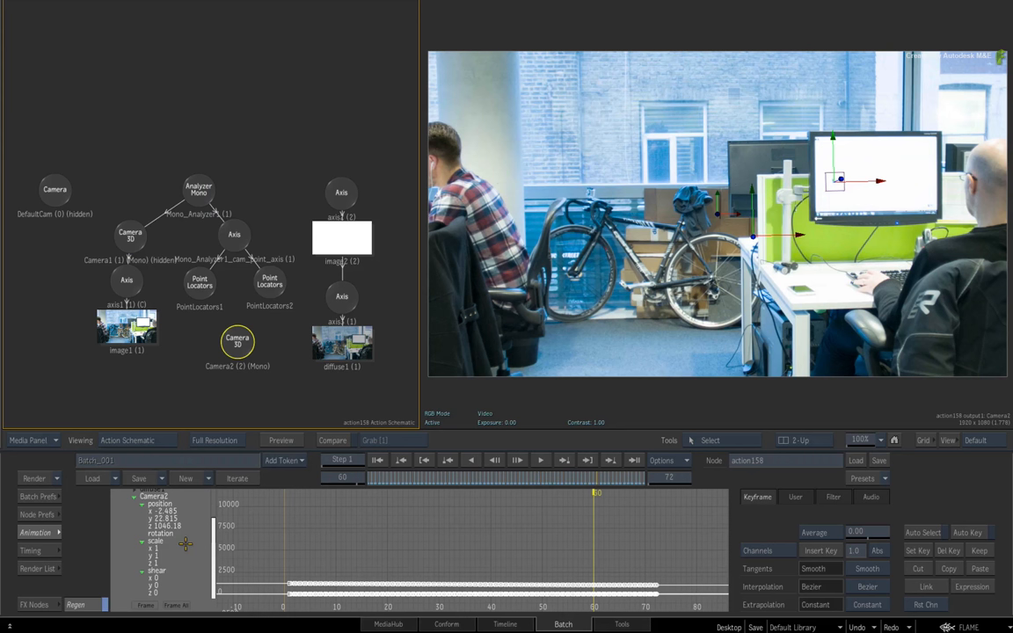
{"action": "mouse_move", "coordinate": [541, 559]}
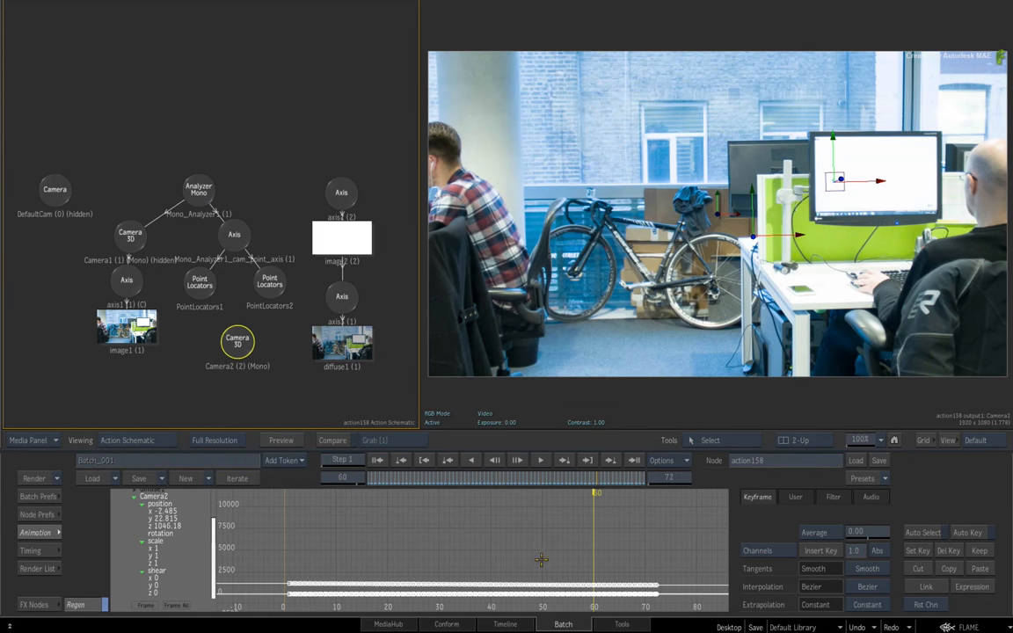
{"action": "mouse_move", "coordinate": [527, 551]}
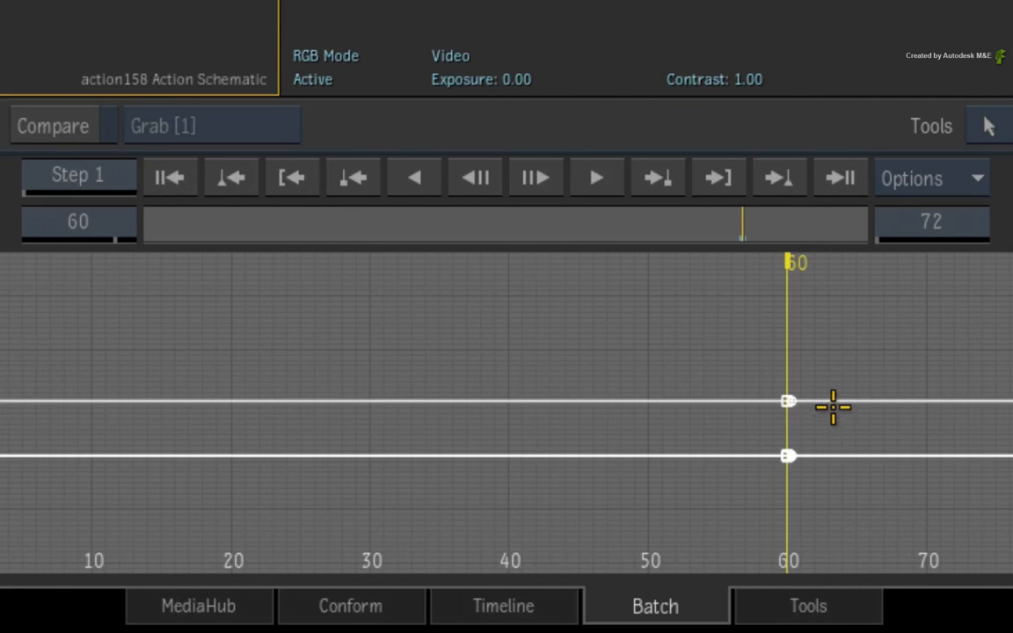
{"action": "mouse_move", "coordinate": [833, 369]}
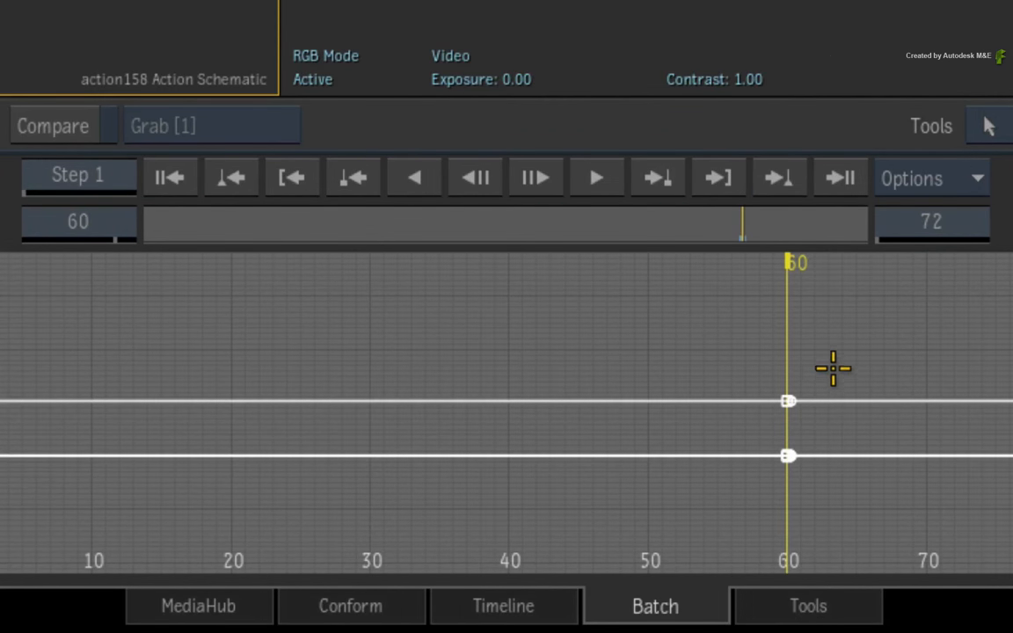
{"action": "mouse_move", "coordinate": [826, 359]}
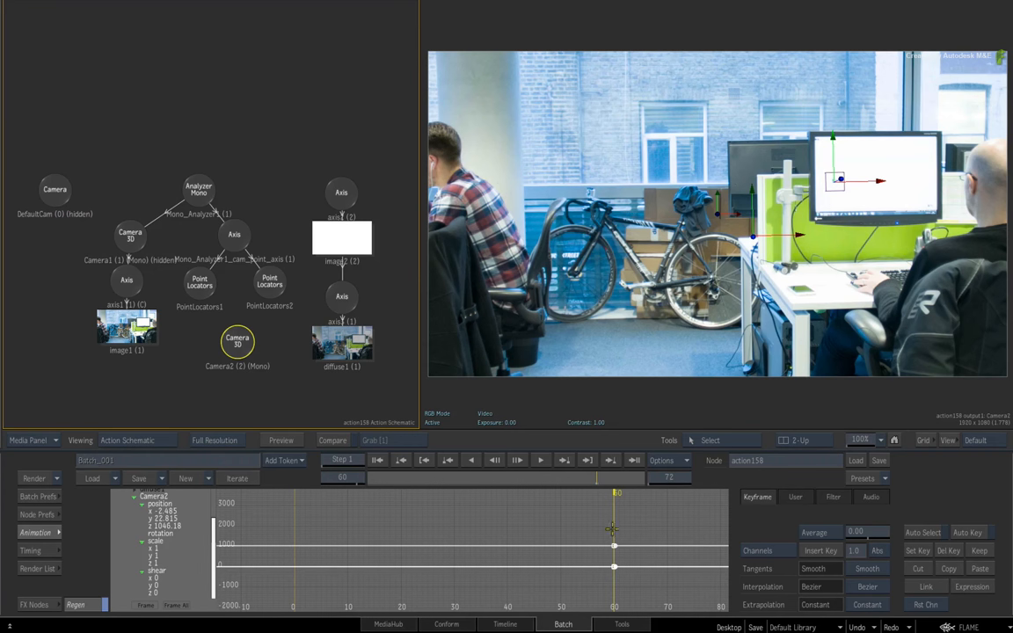
Step: Switch to the Top view showing the camera frustum, surface and image plane
{"action": "left_click_drag", "start_coordinate": [613, 492], "coordinate": [447, 492]}
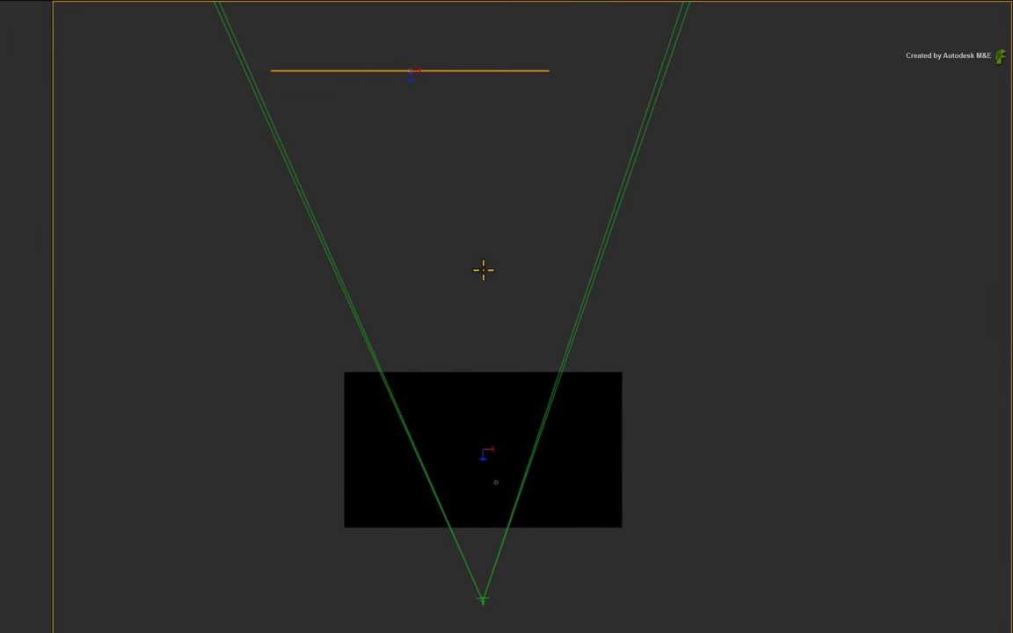
{"action": "mouse_move", "coordinate": [556, 110]}
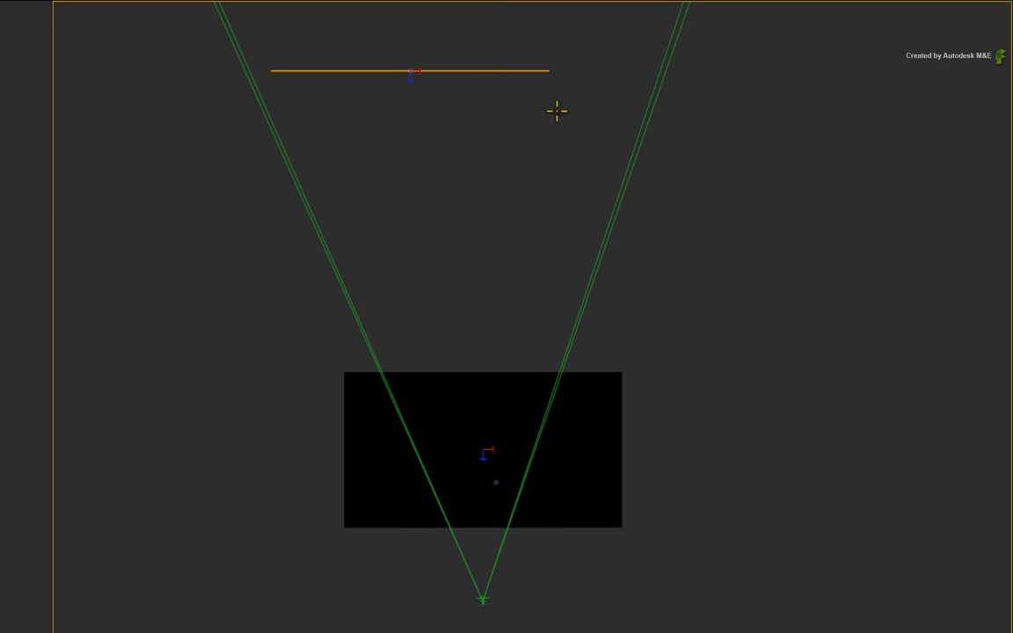
{"action": "mouse_move", "coordinate": [281, 214]}
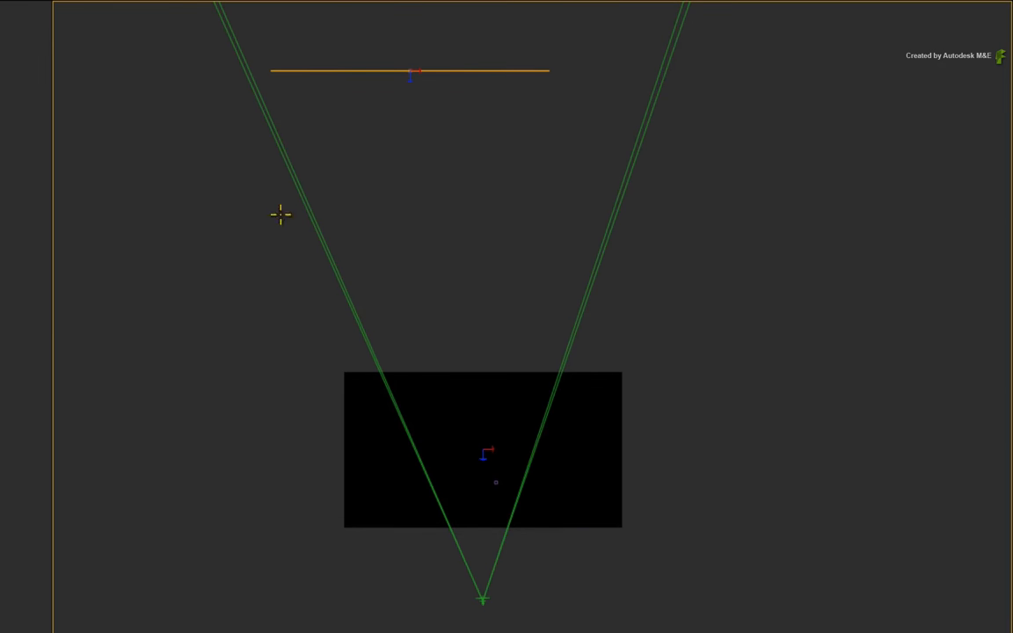
Step: Show the Result Viewer through output1: Camera2 with F4
{"action": "key", "text": "f4"}
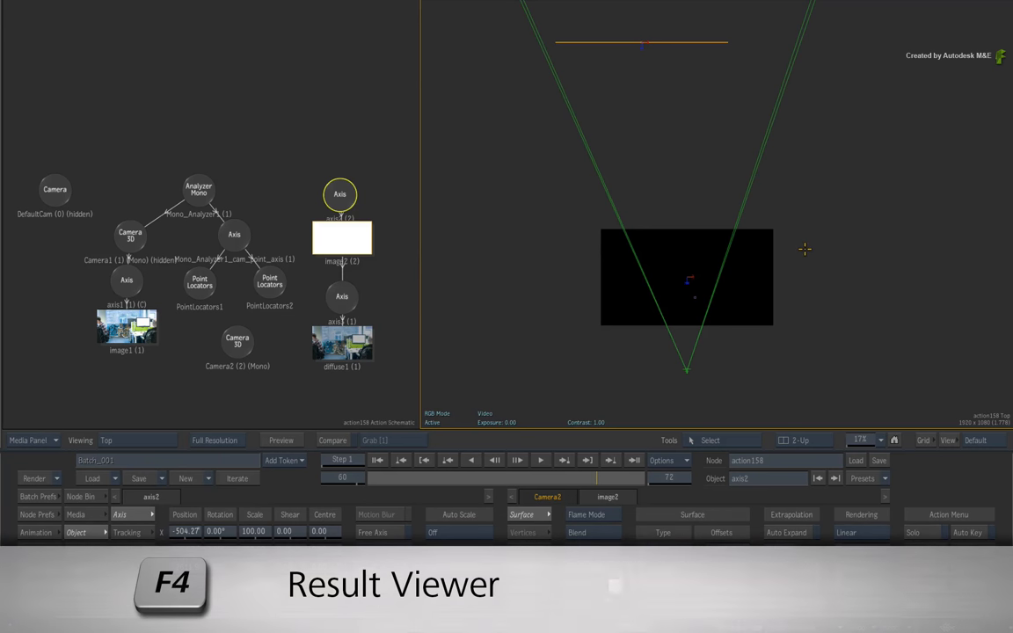
{"action": "key", "text": "F4"}
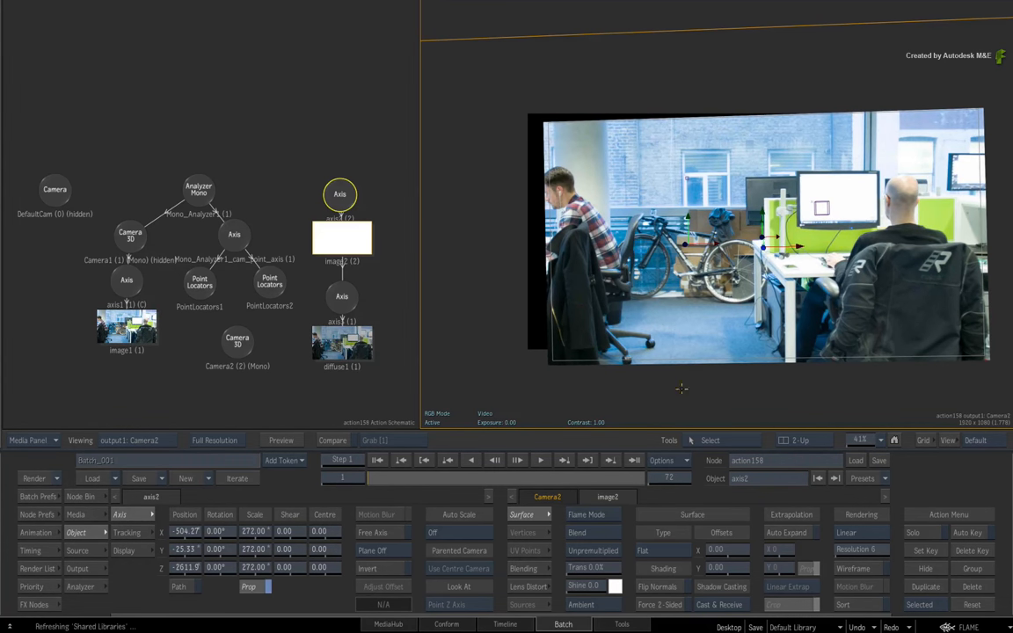
{"action": "mouse_move", "coordinate": [691, 397]}
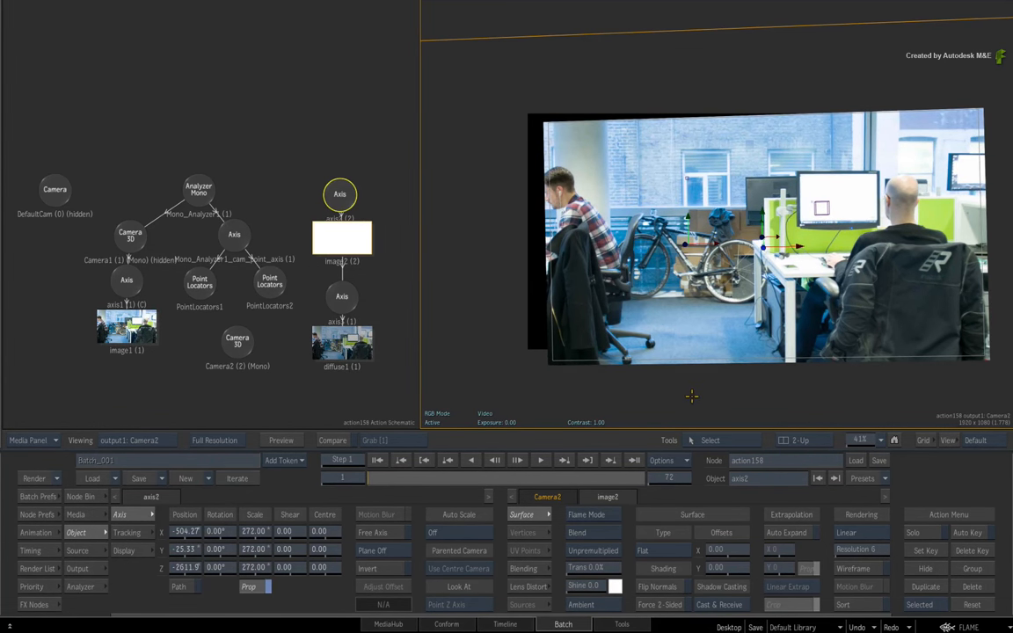
{"action": "mouse_move", "coordinate": [687, 399]}
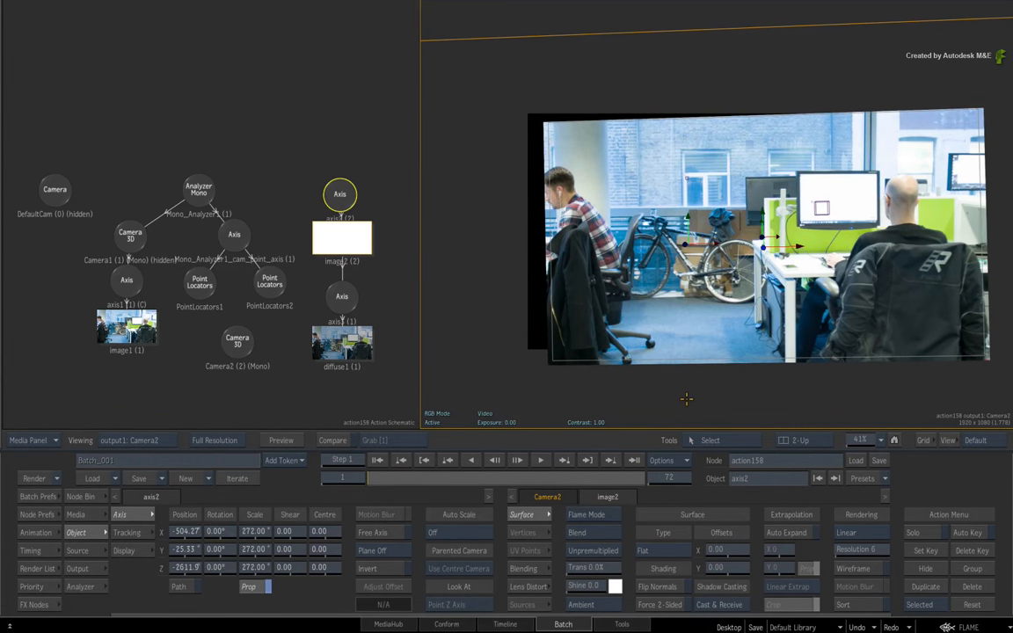
Step: Undo Camera2's single-key lock and display its animation channels
{"action": "key", "text": "ctrl+z"}
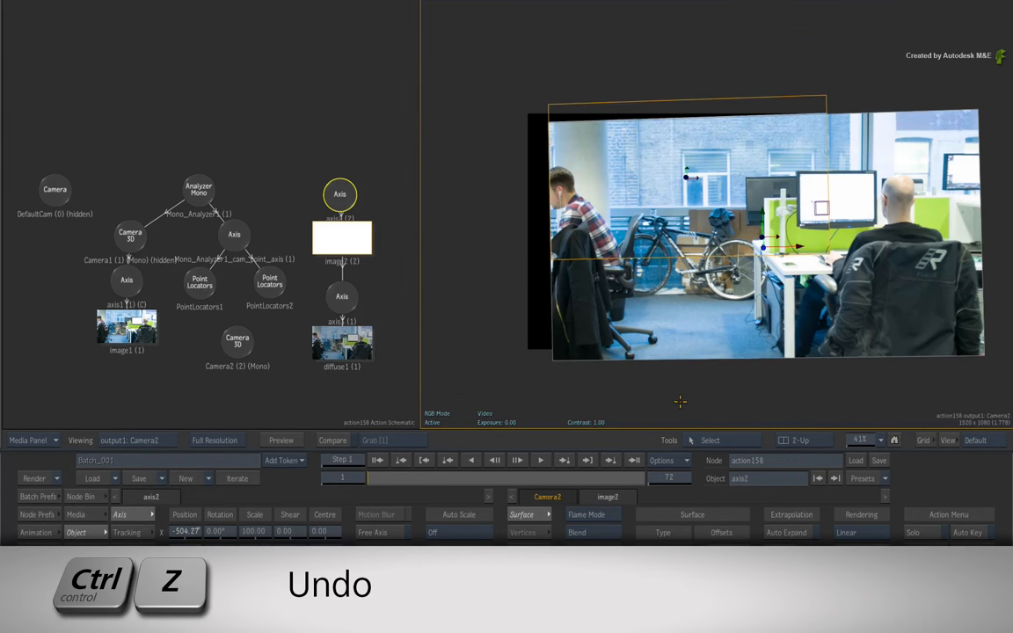
{"action": "key", "text": "ctrl+z"}
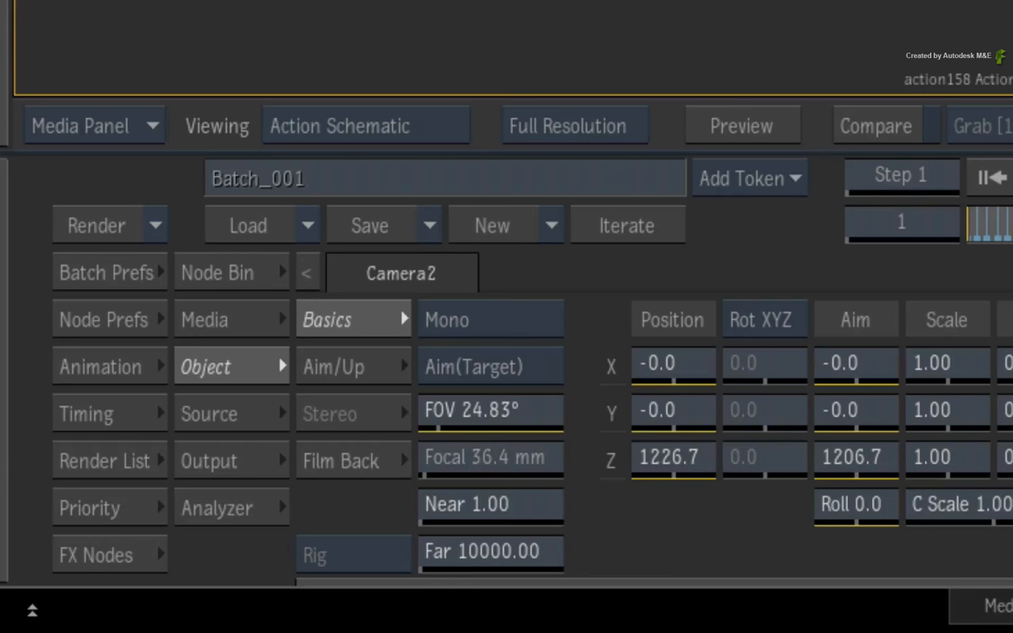
{"action": "left_click", "coordinate": [98, 366]}
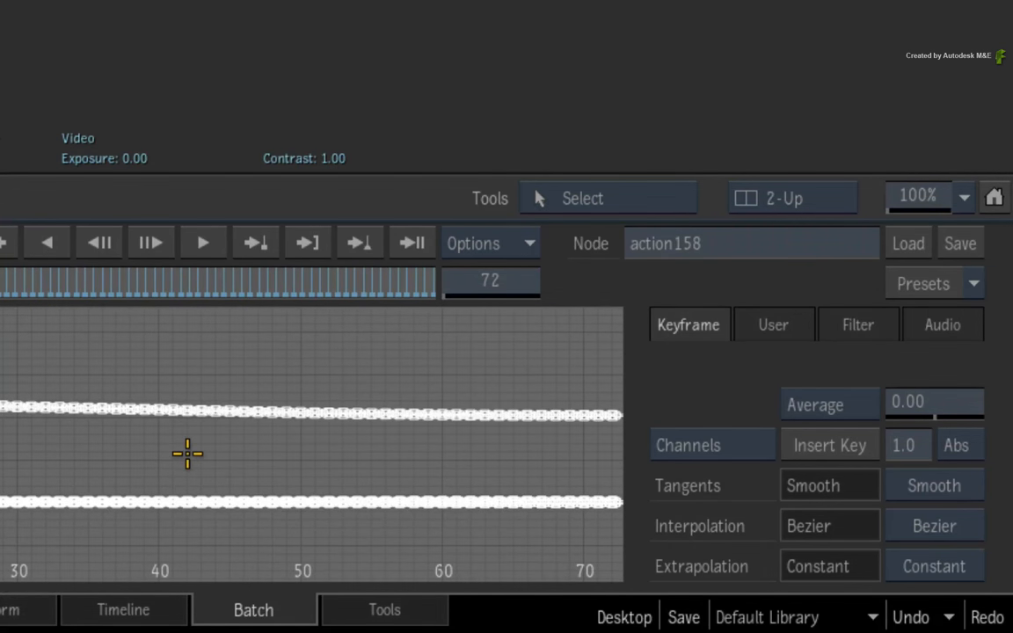
Step: Set Camera2's keyframe operation to Average and select axis3 in the schematic
{"action": "left_click", "coordinate": [829, 403]}
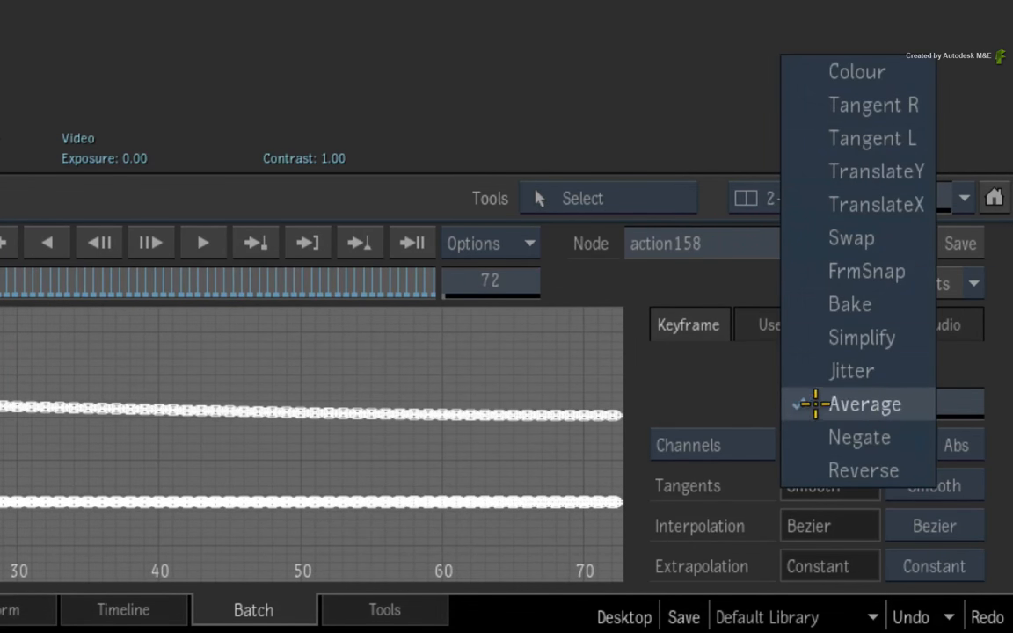
{"action": "left_click", "coordinate": [865, 403]}
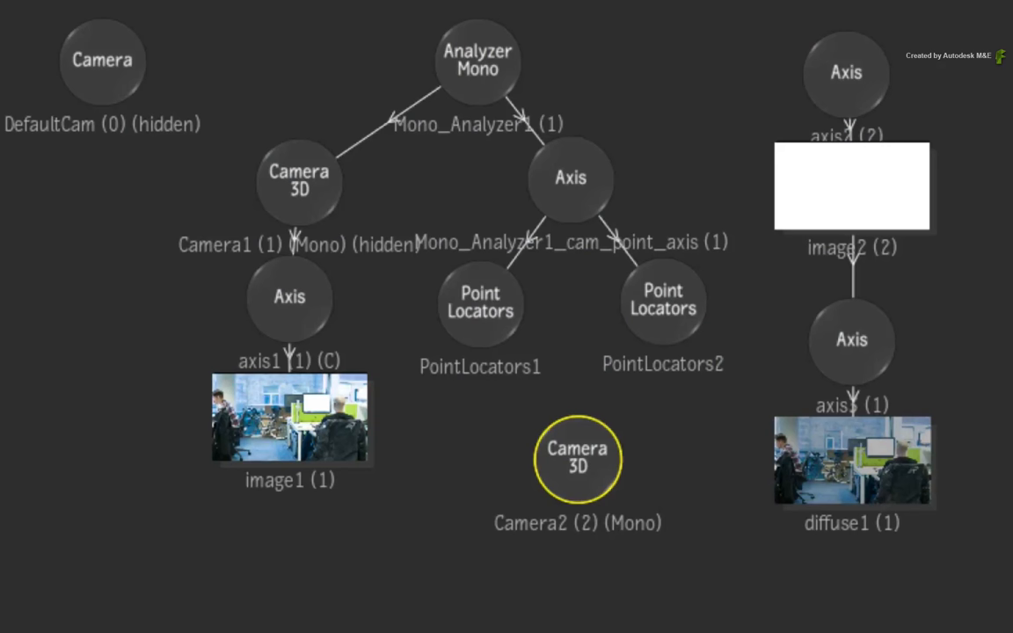
{"action": "left_click", "coordinate": [851, 341]}
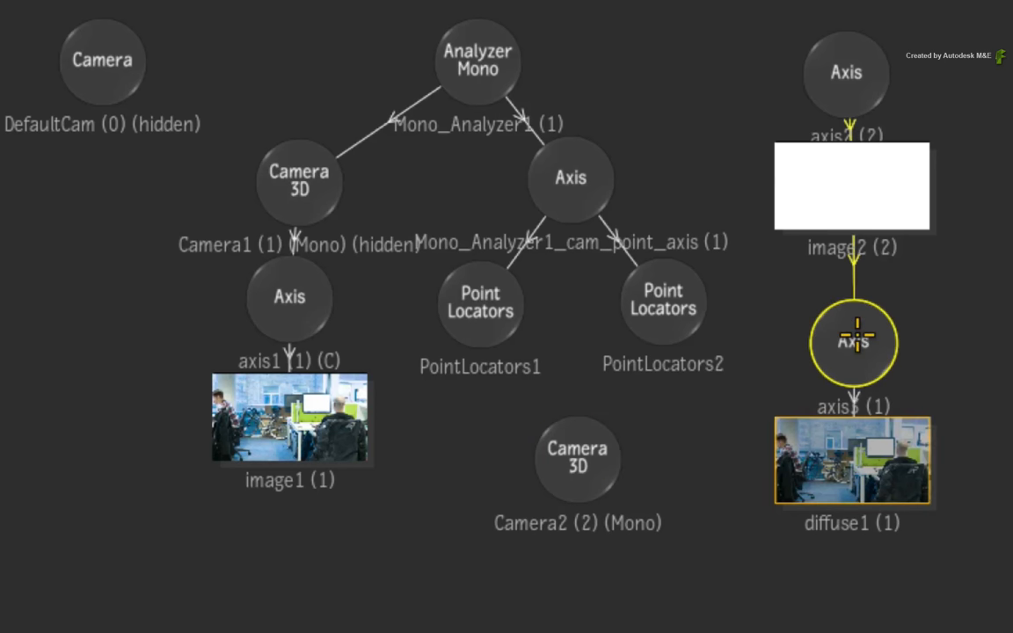